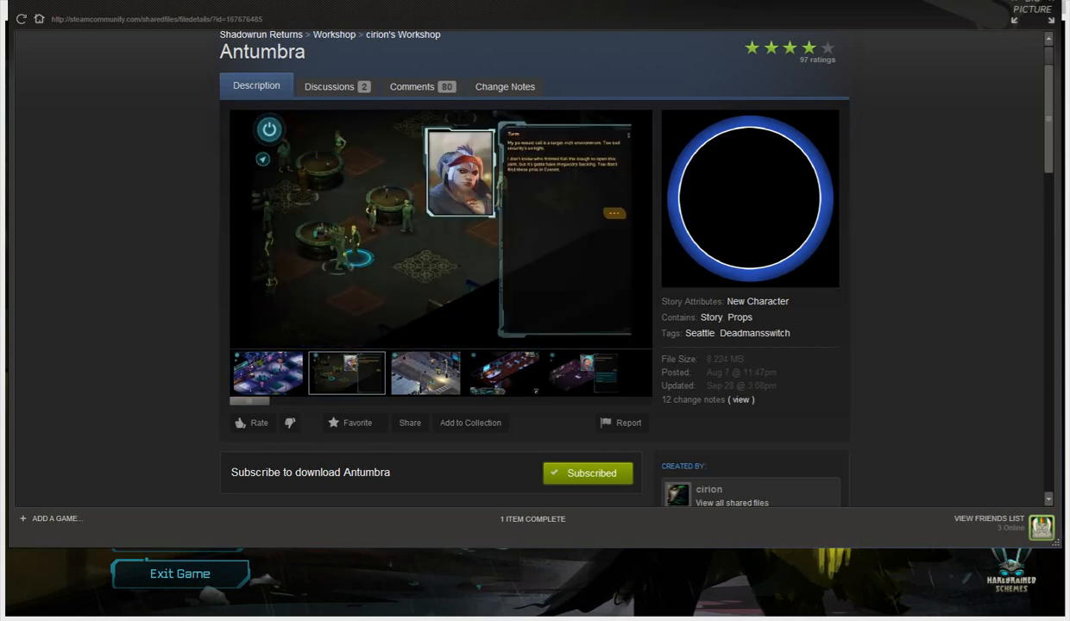
Step: View the Antumbra mod's first screenshot, then scroll down to its description and features
left_click(424, 373)
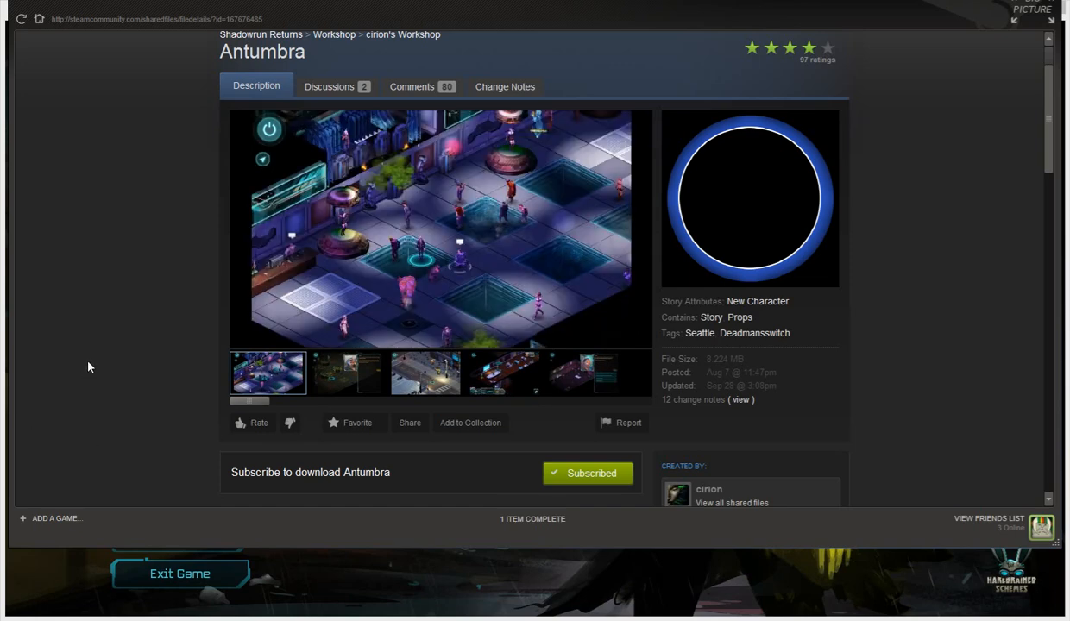
scroll("down", 3)
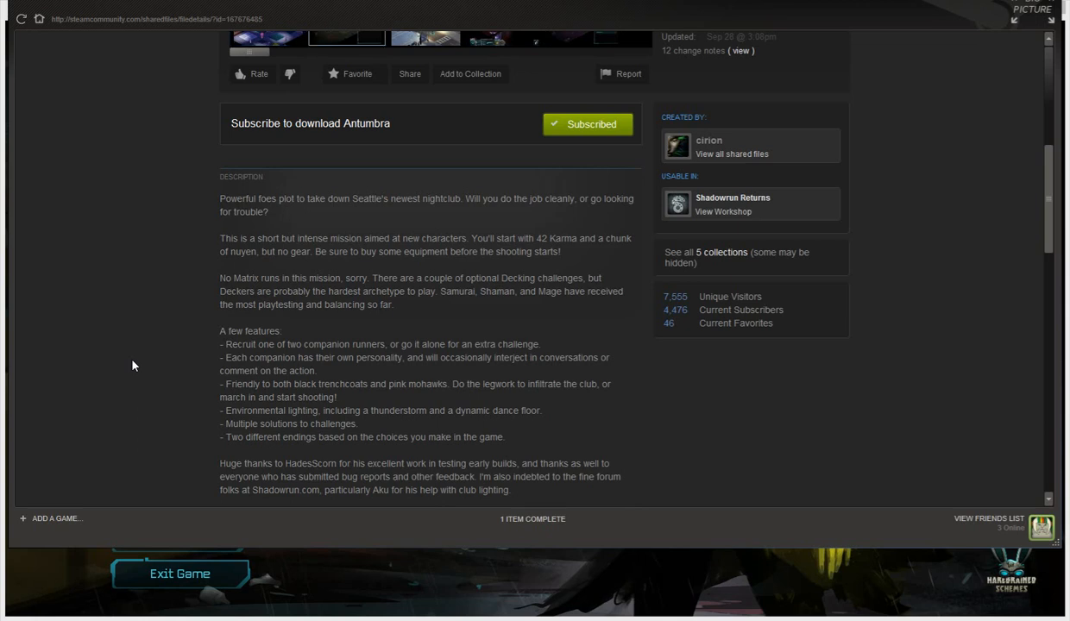
Step: Scroll further through the Antumbra Workshop page
scroll("down", 3)
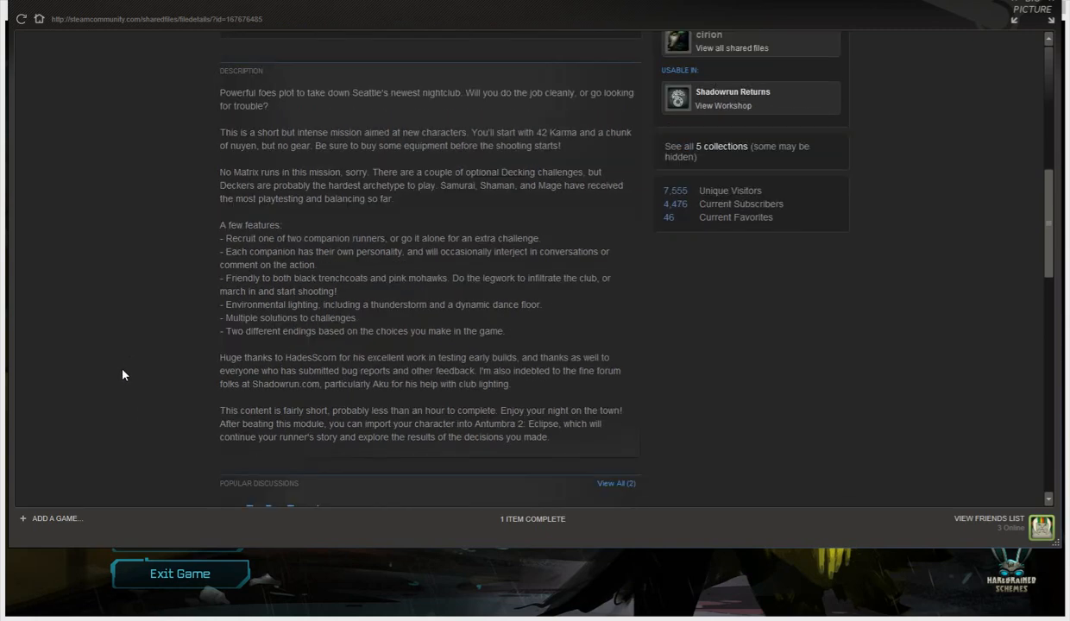
scroll("down", 3)
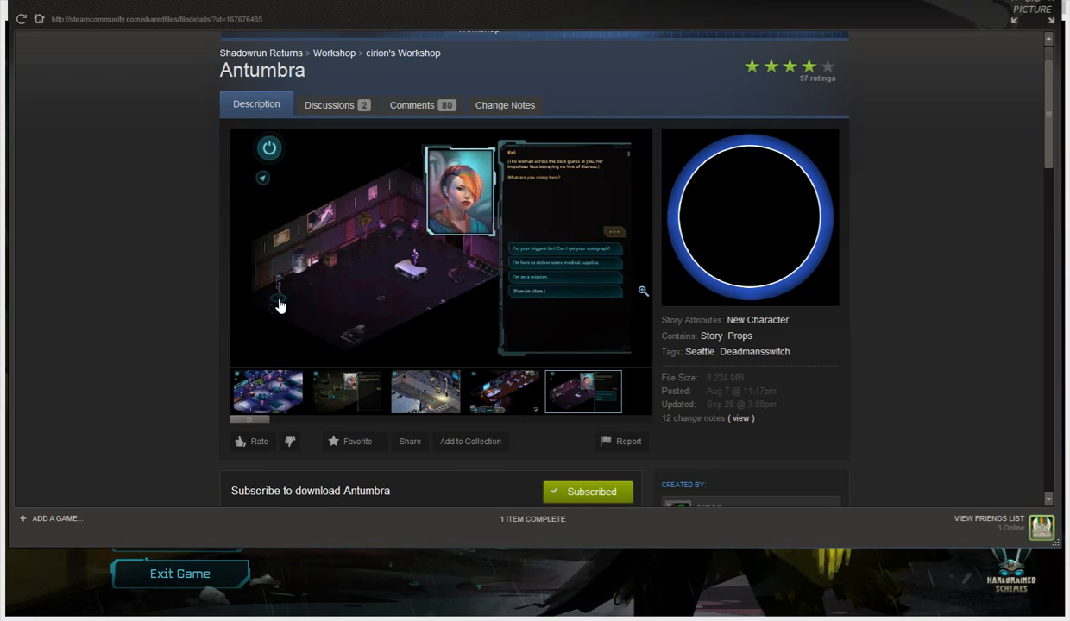
mouse_move(315, 587)
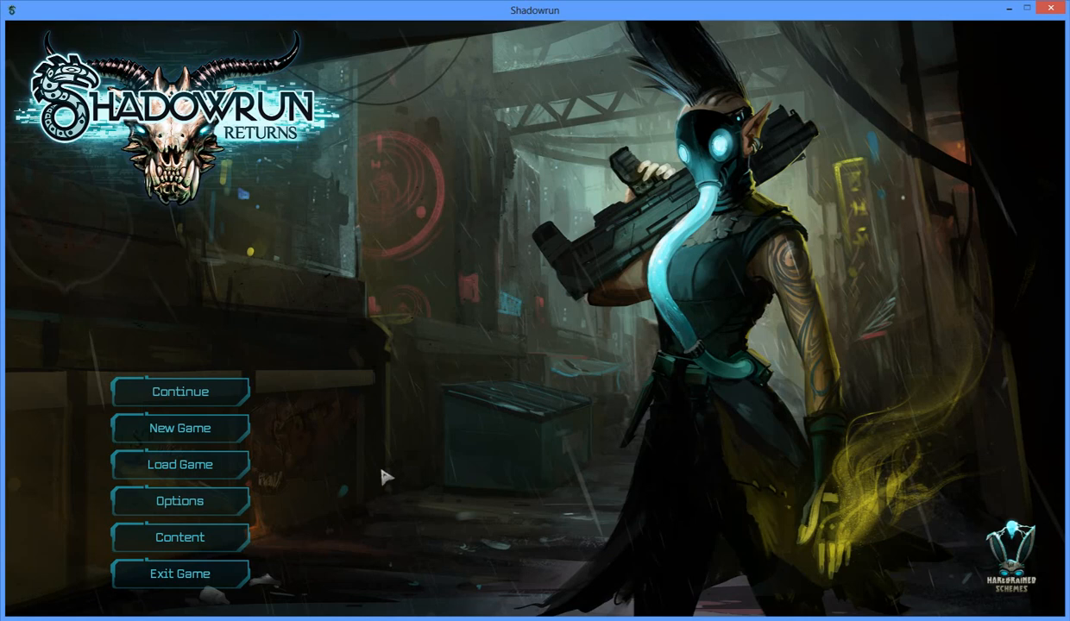
mouse_move(180, 465)
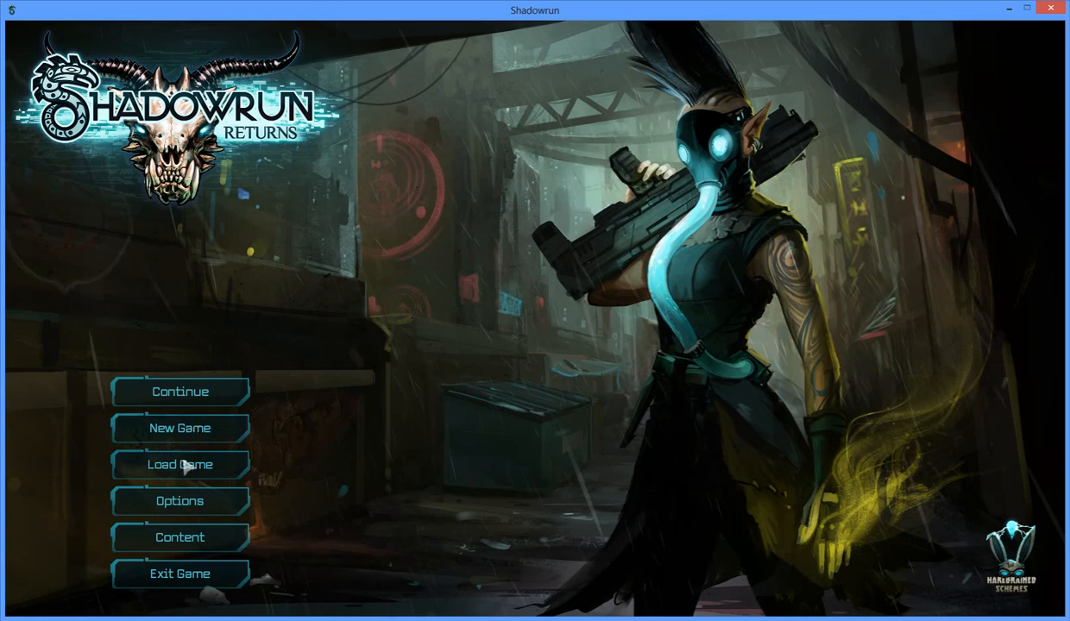
mouse_move(182, 428)
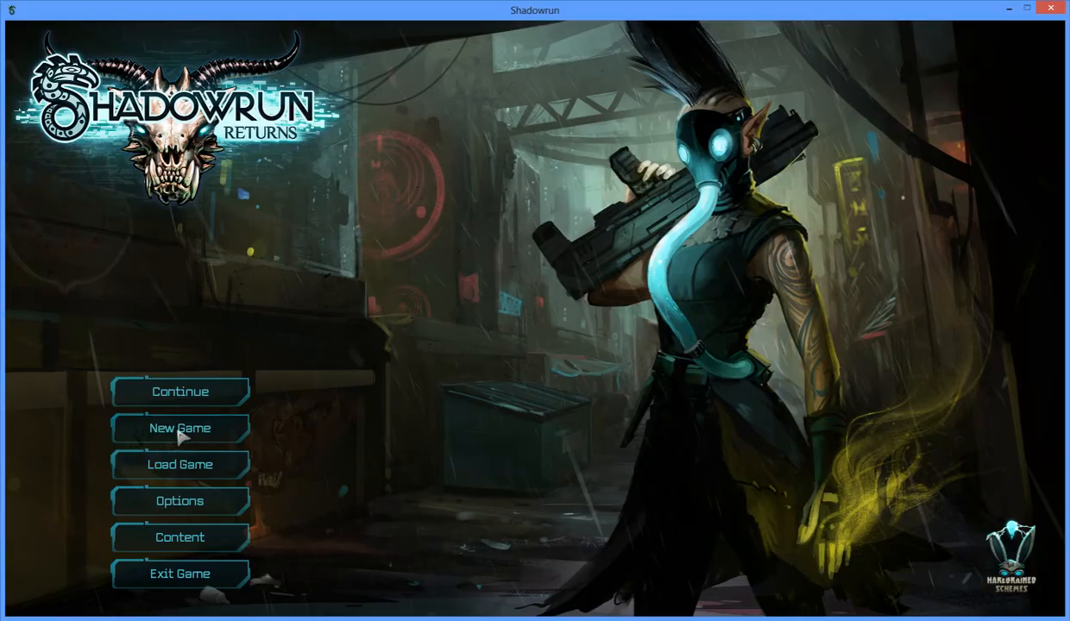
Step: Start a new game from the Shadowrun Returns main menu
left_click(180, 429)
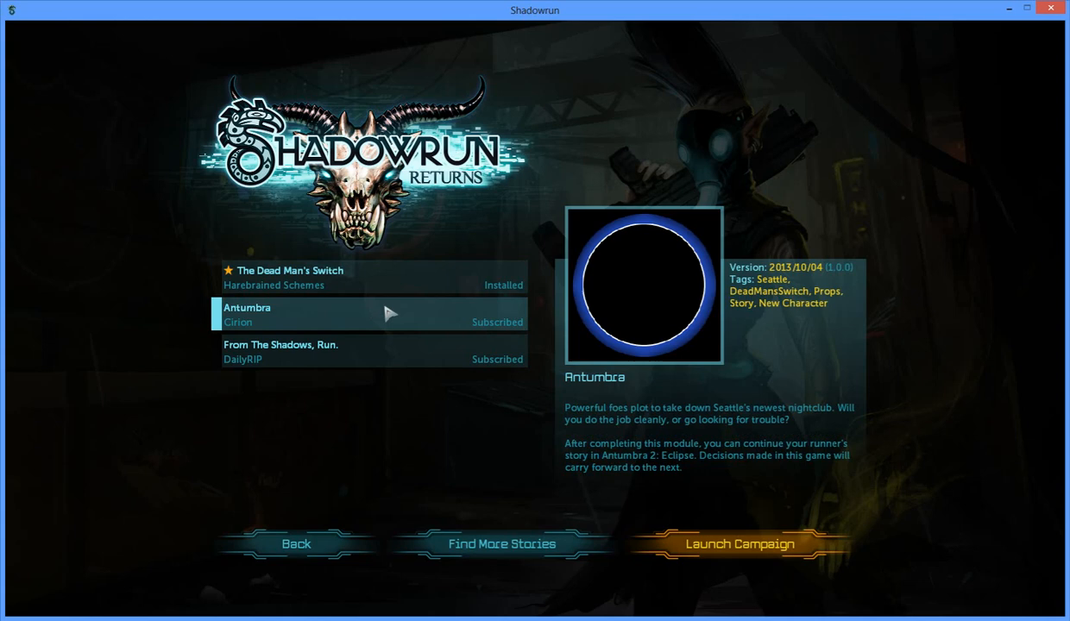
mouse_move(654, 460)
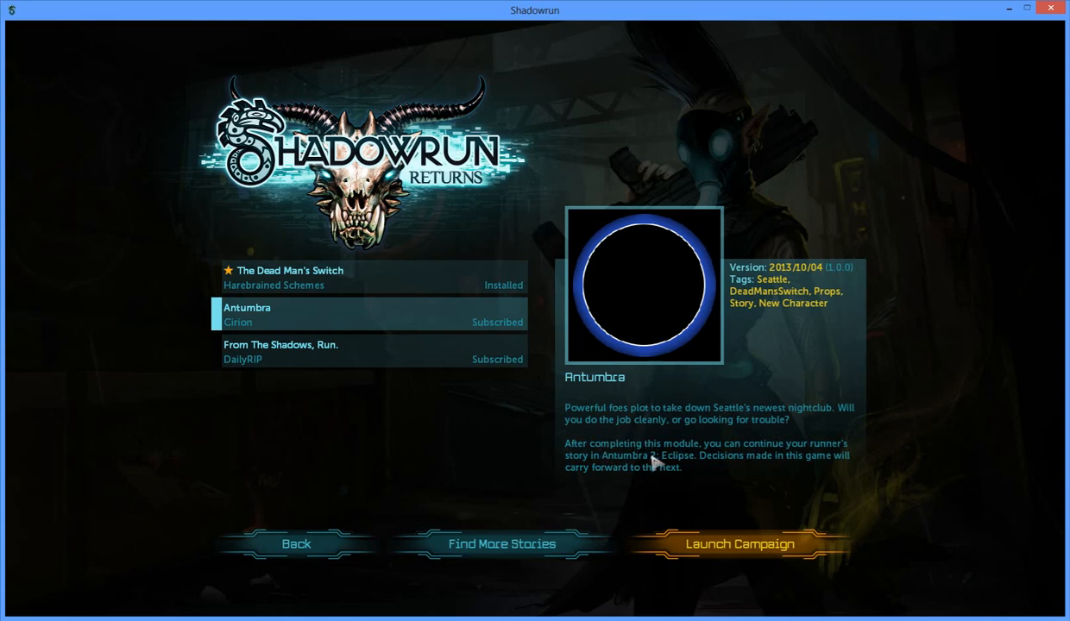
mouse_move(716, 473)
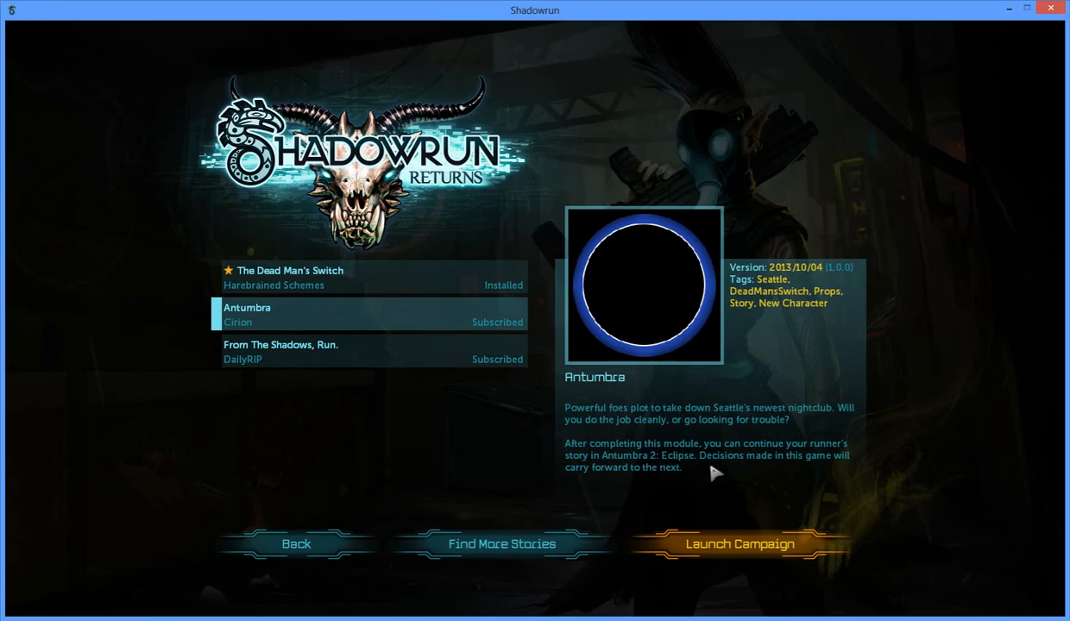
Step: Launch Antumbra, make the character male, compare races, and pick Dwarf
left_click(737, 544)
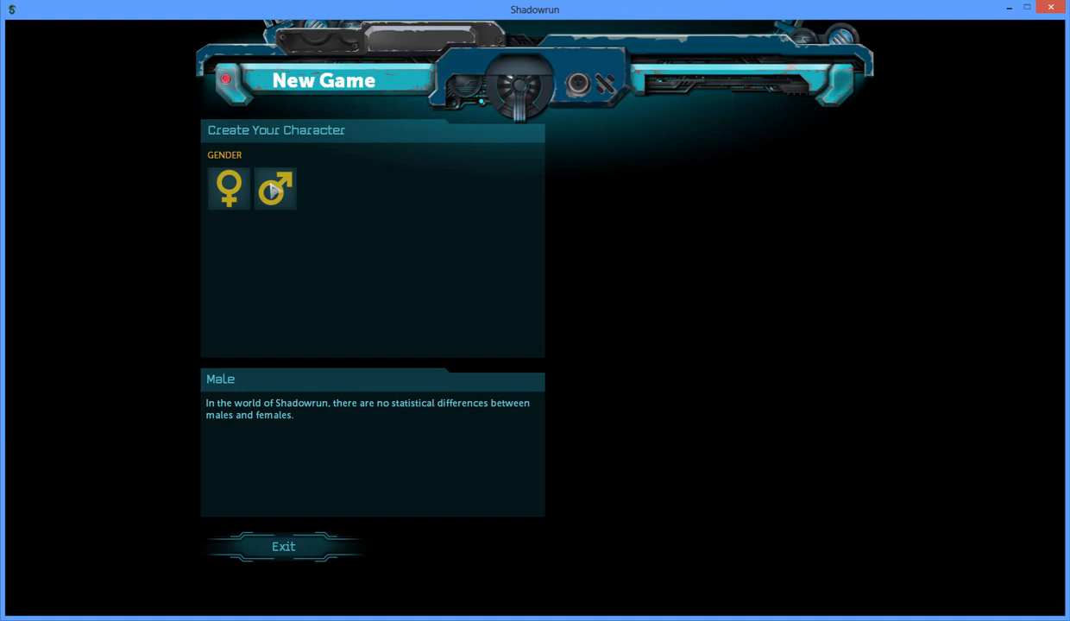
left_click(274, 188)
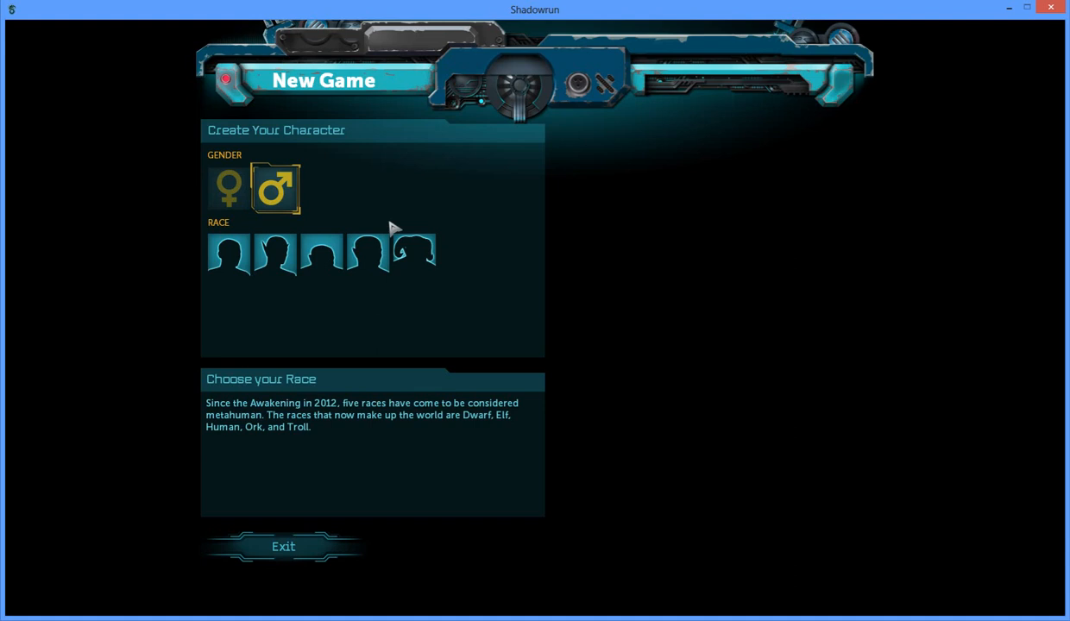
left_click(321, 254)
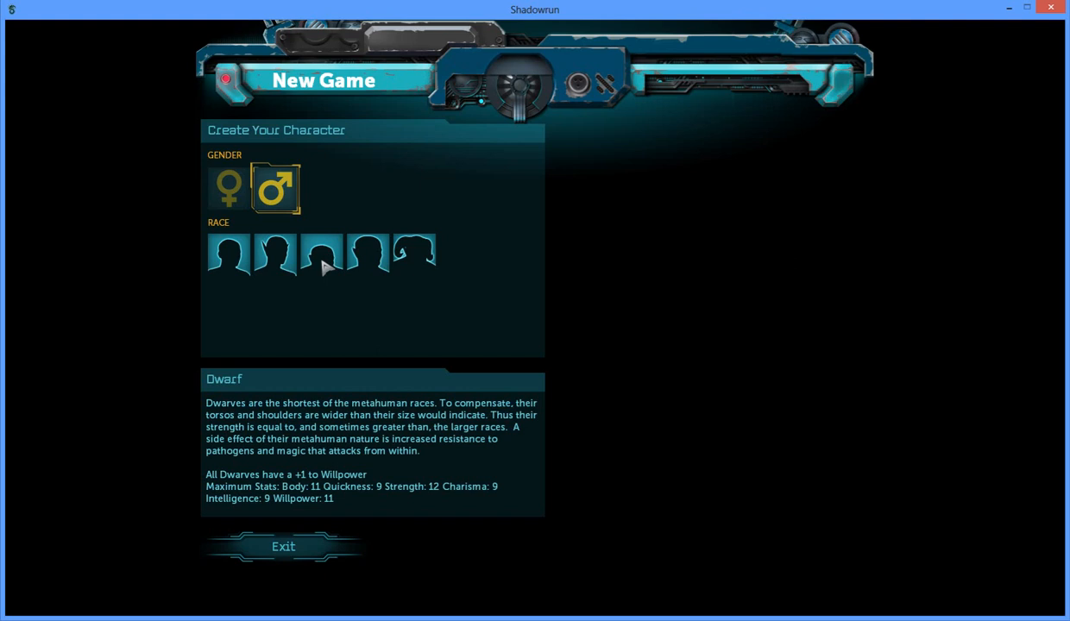
left_click(275, 253)
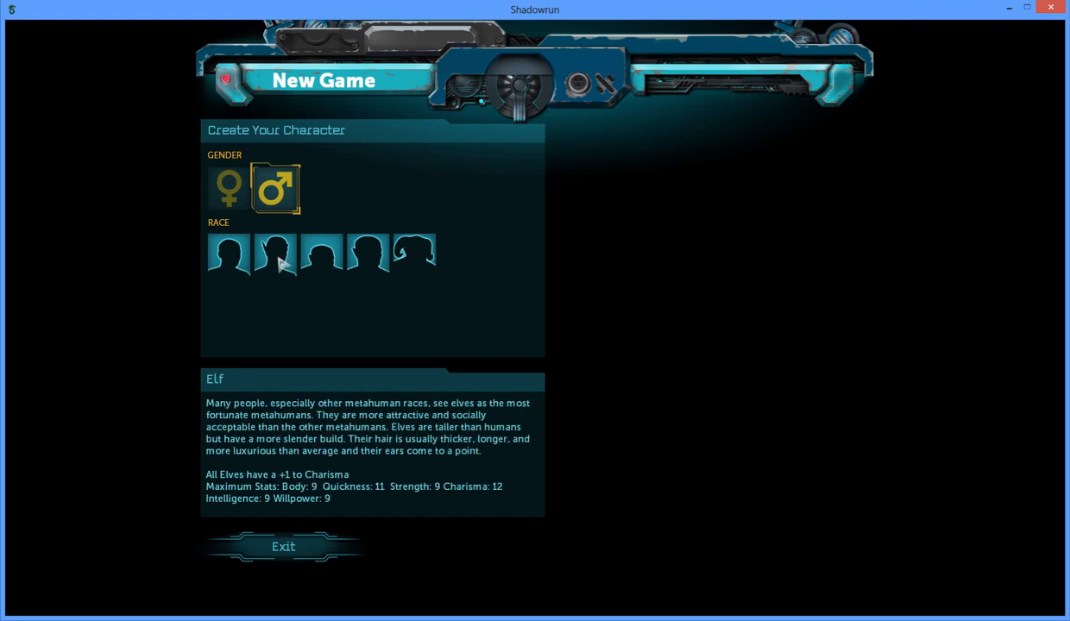
left_click(229, 253)
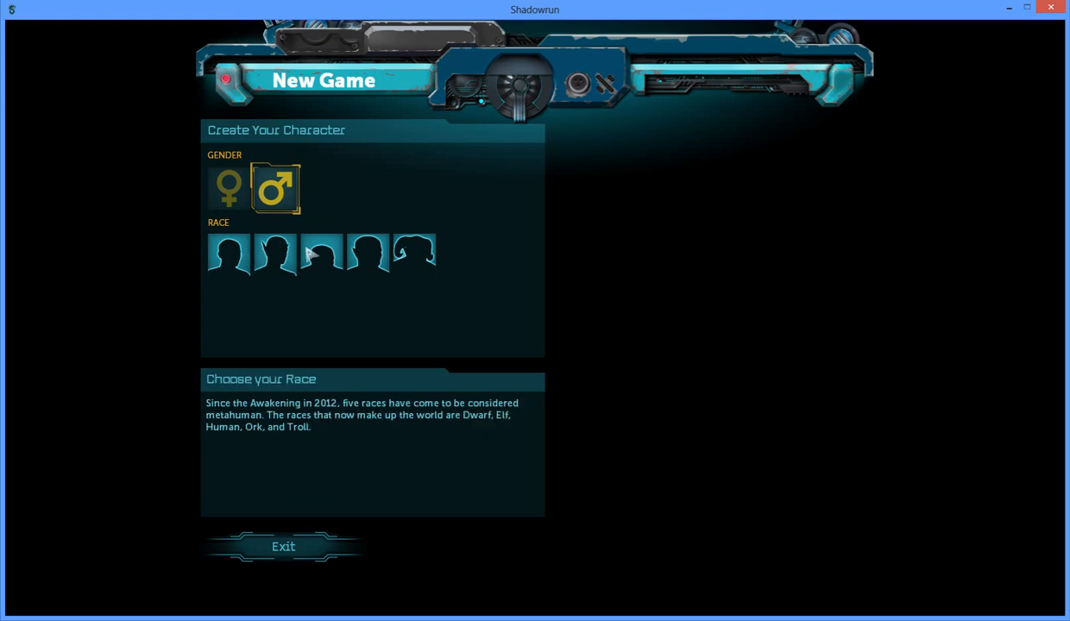
left_click(274, 253)
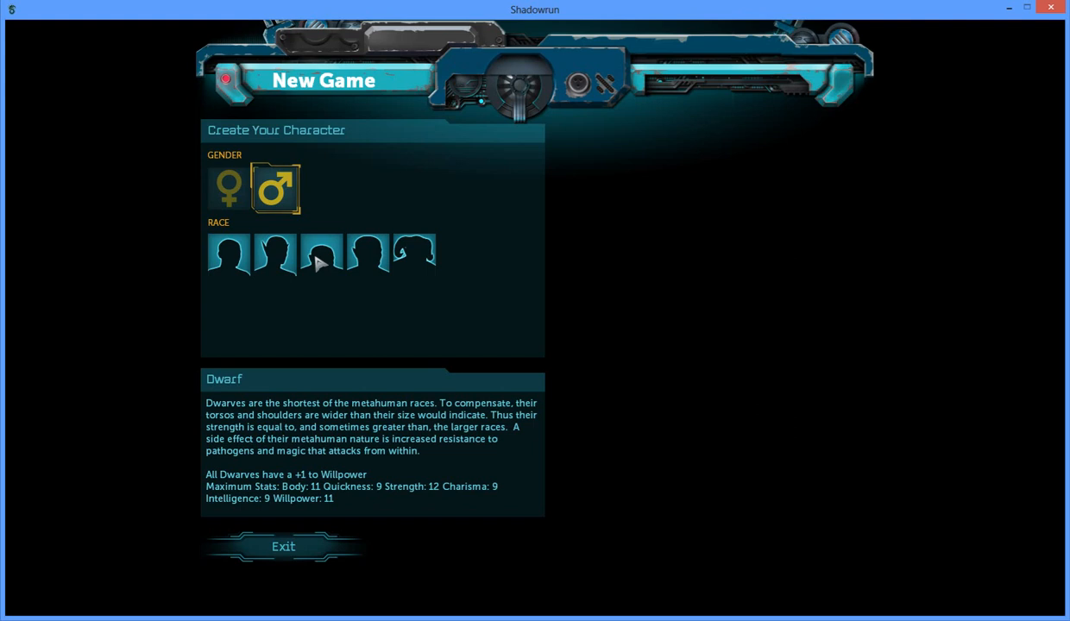
left_click(229, 252)
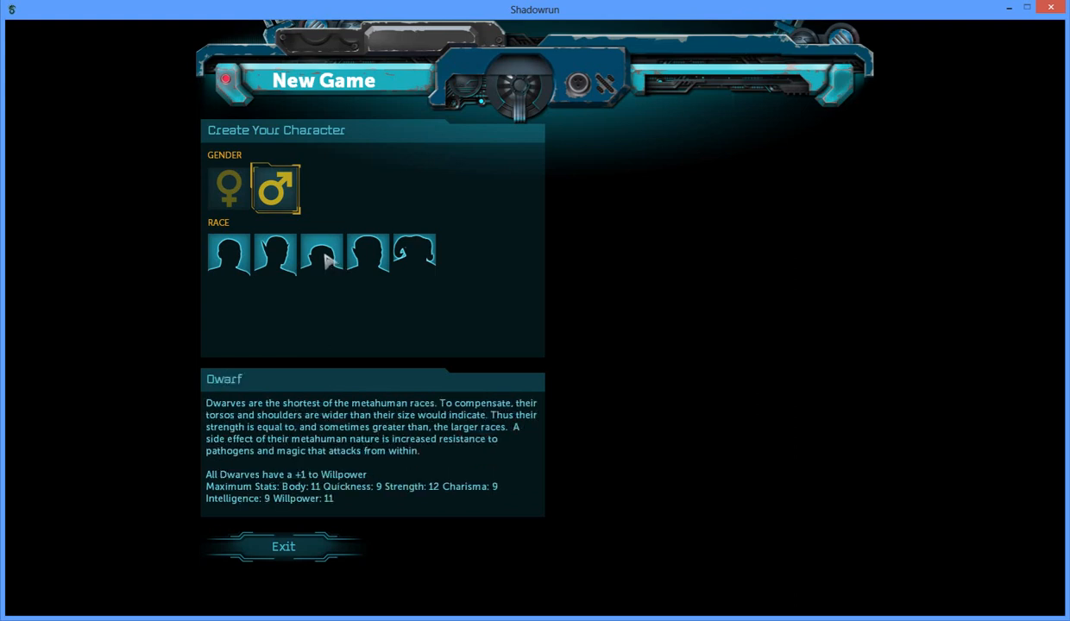
left_click(321, 253)
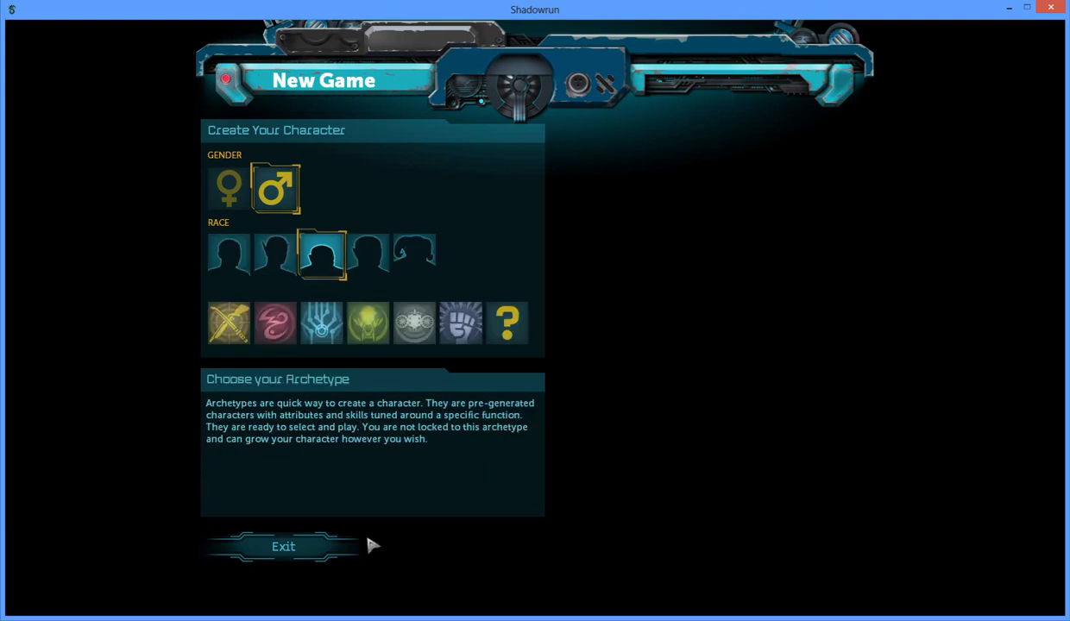
mouse_move(448, 518)
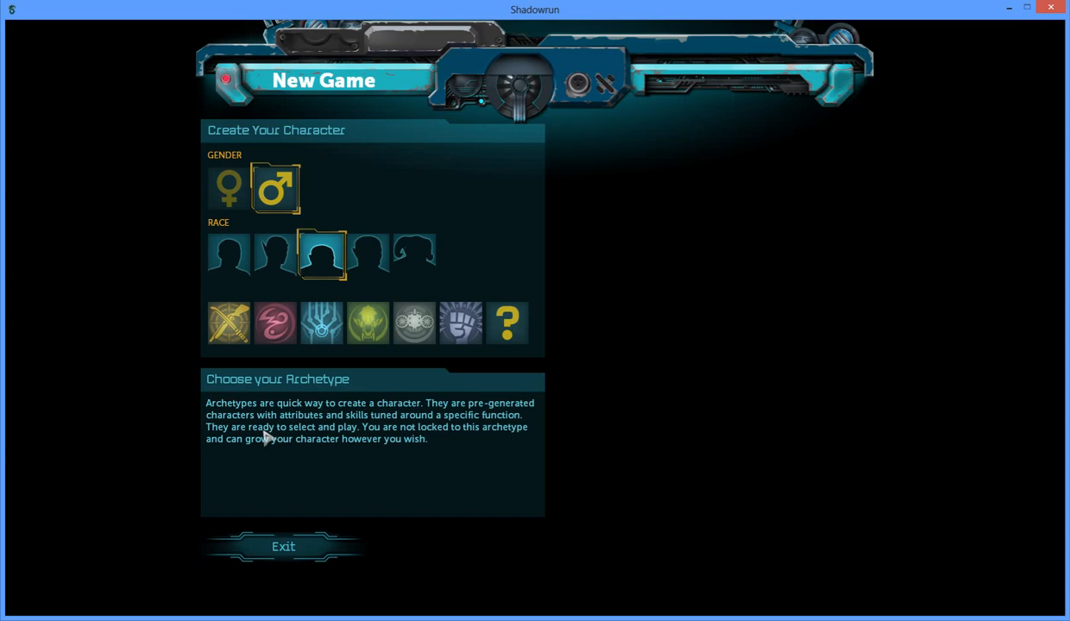
mouse_move(312, 397)
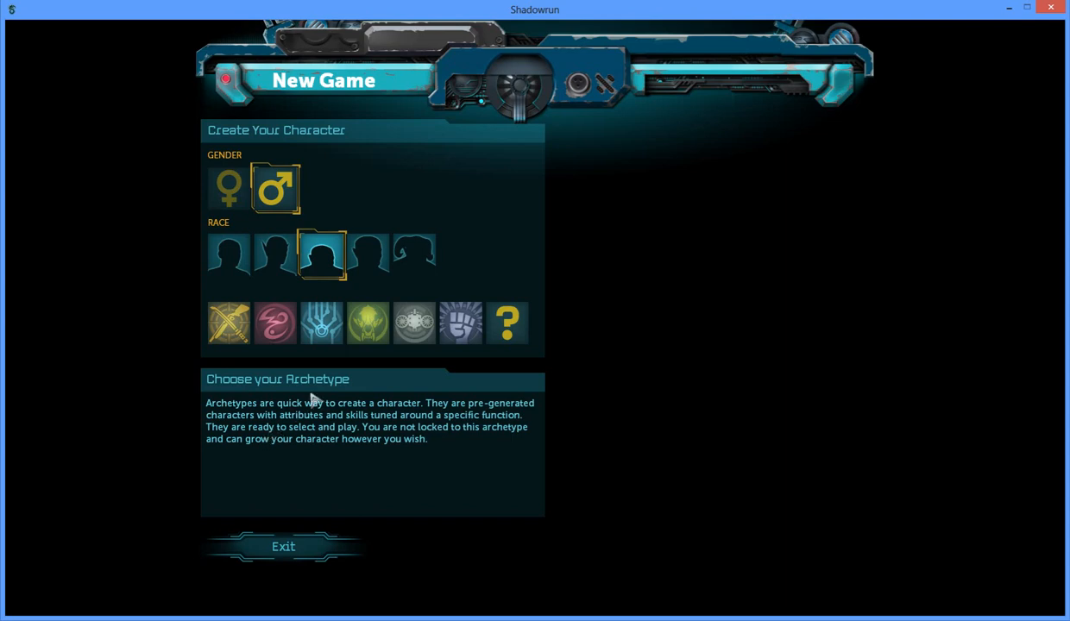
left_click(228, 322)
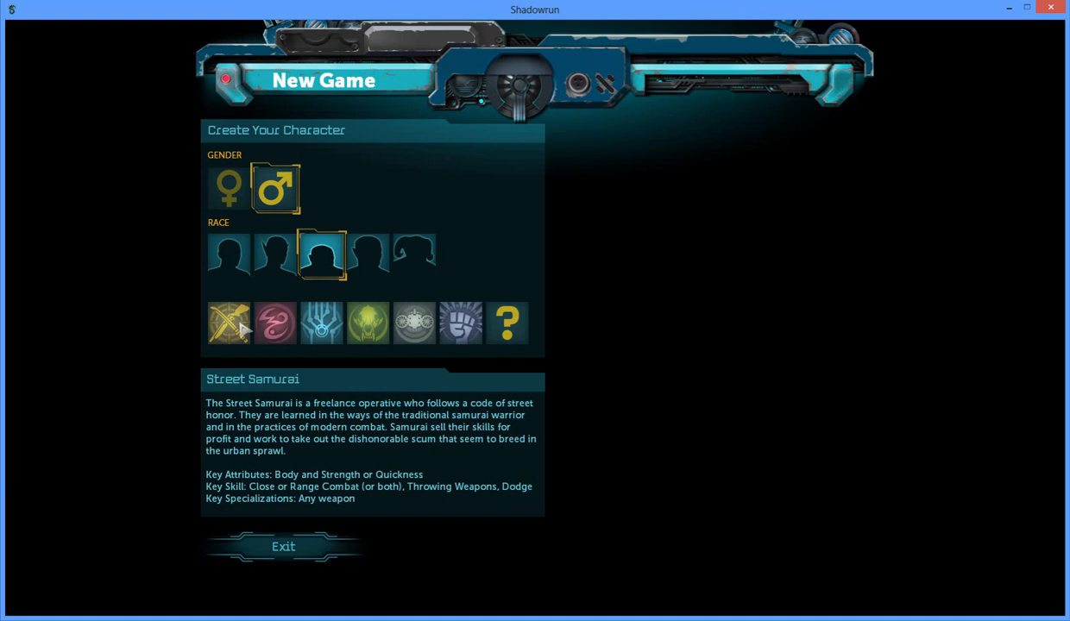
left_click(275, 323)
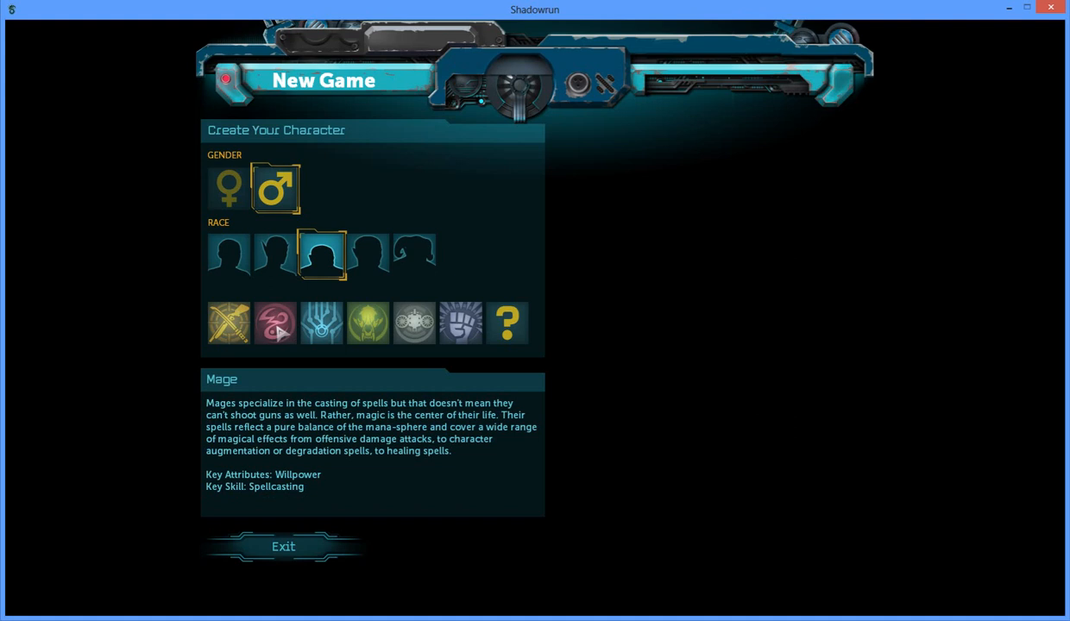
left_click(321, 323)
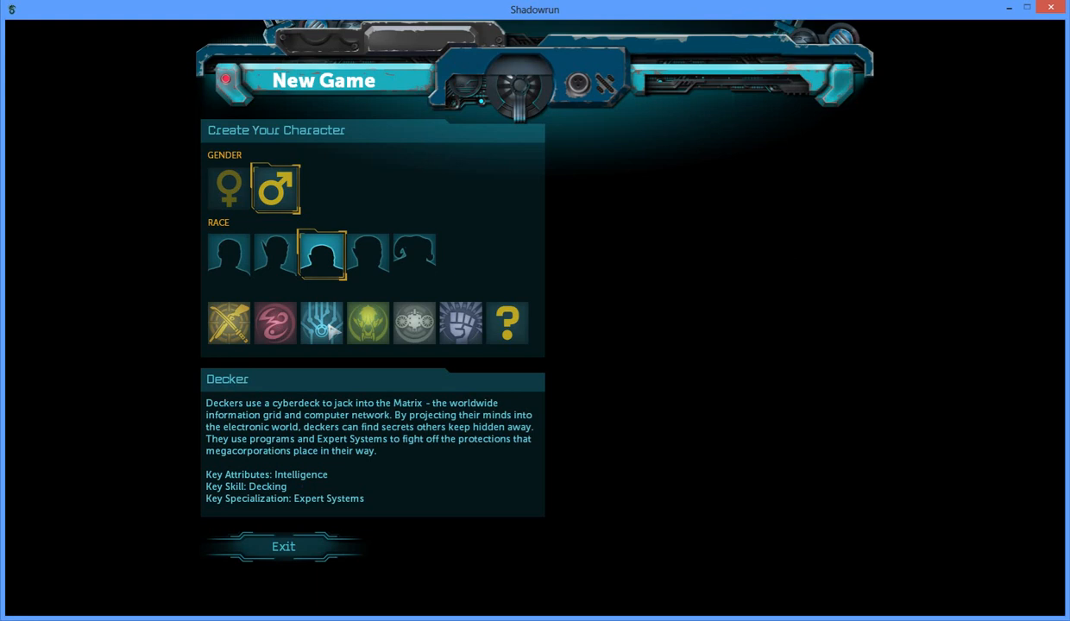
left_click(368, 323)
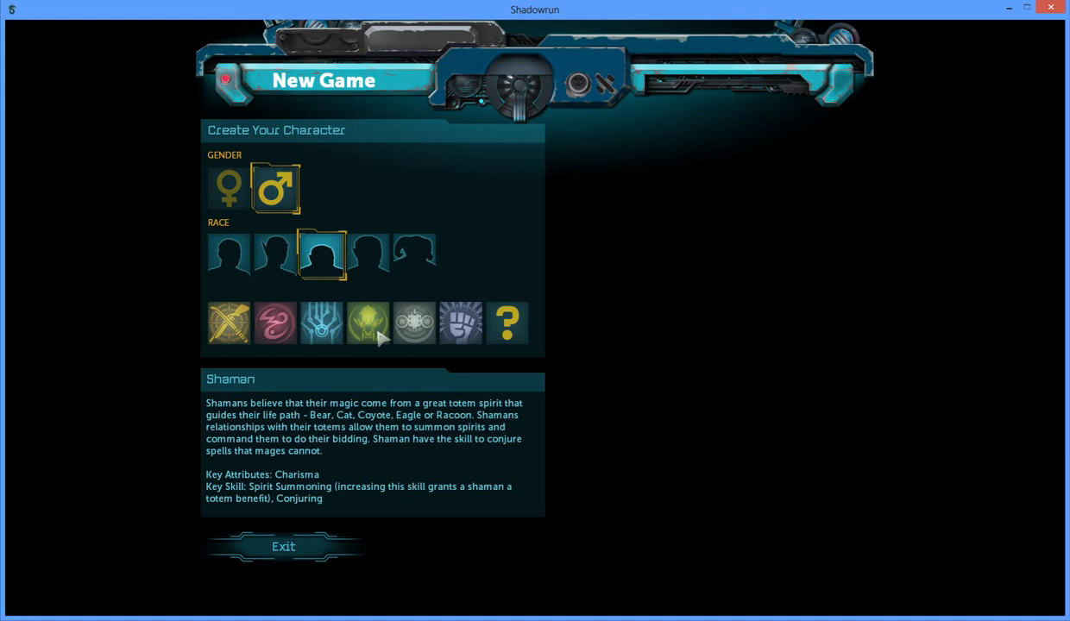
left_click(415, 323)
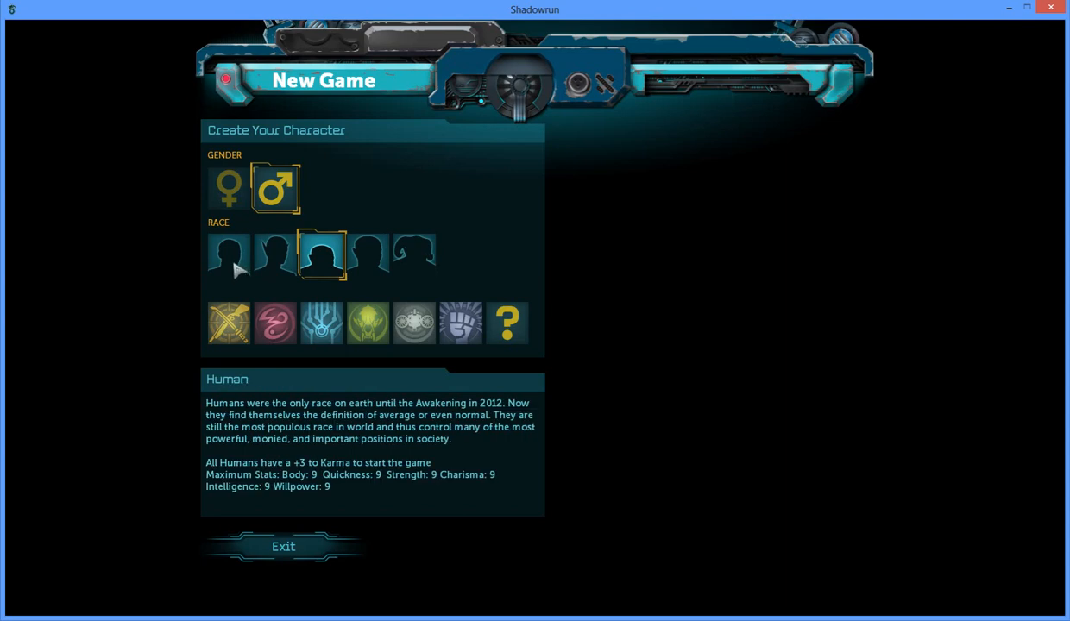
left_click(322, 255)
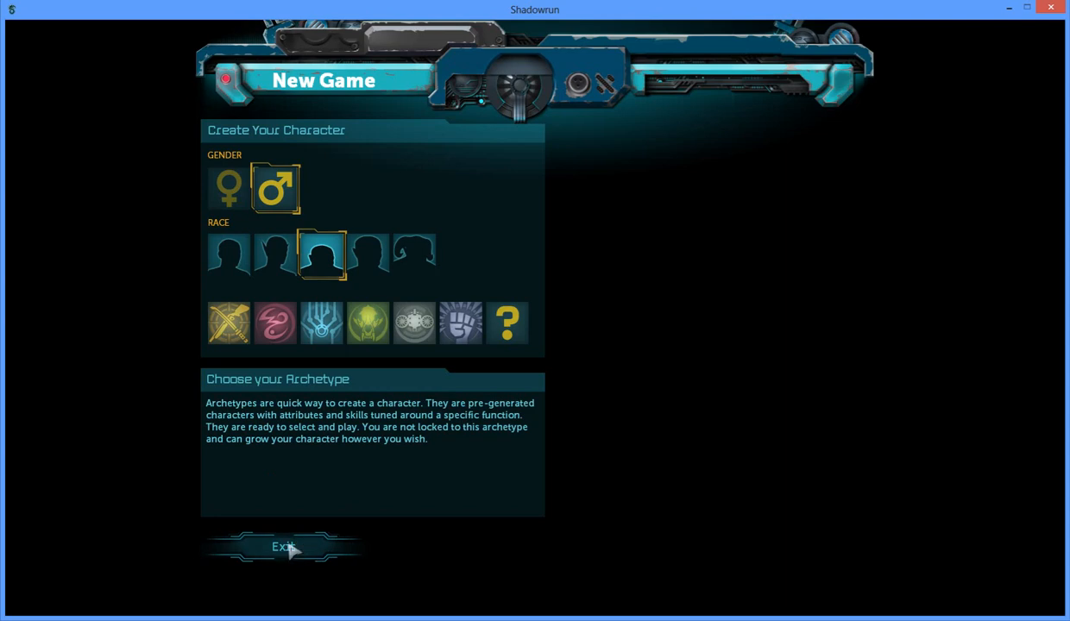
left_click(228, 323)
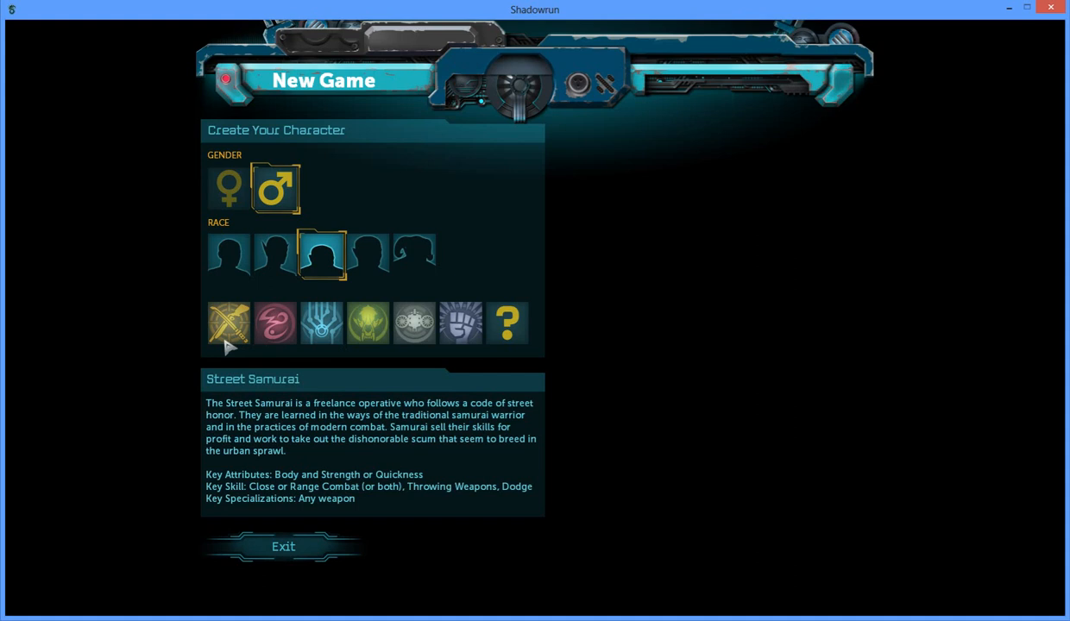
Step: Make the dwarf a Street Samurai and cycle to the next portrait
left_click(228, 323)
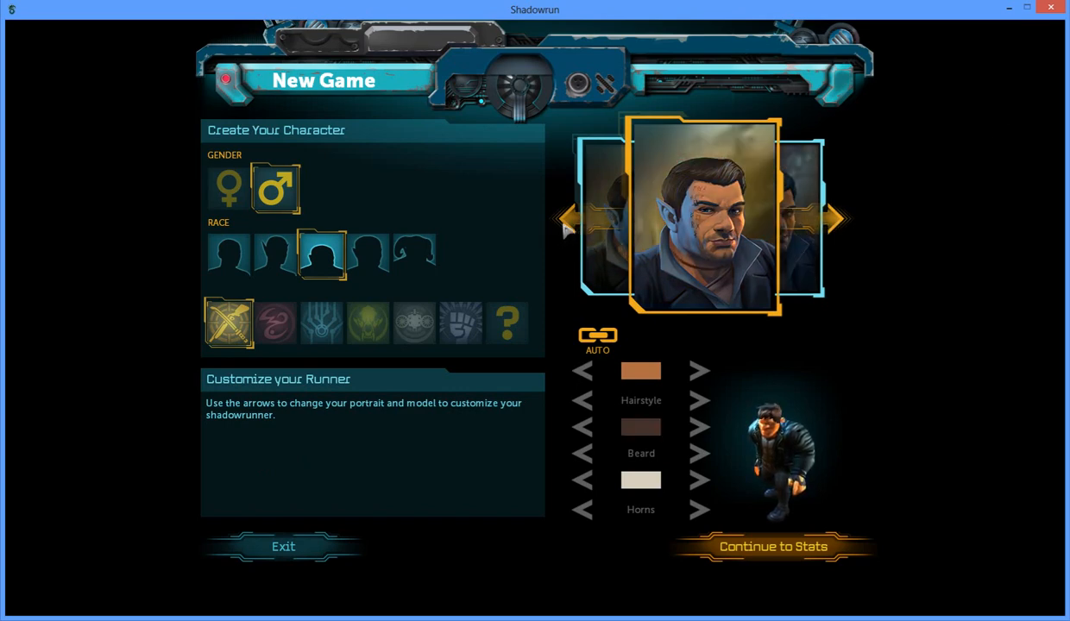
left_click(835, 218)
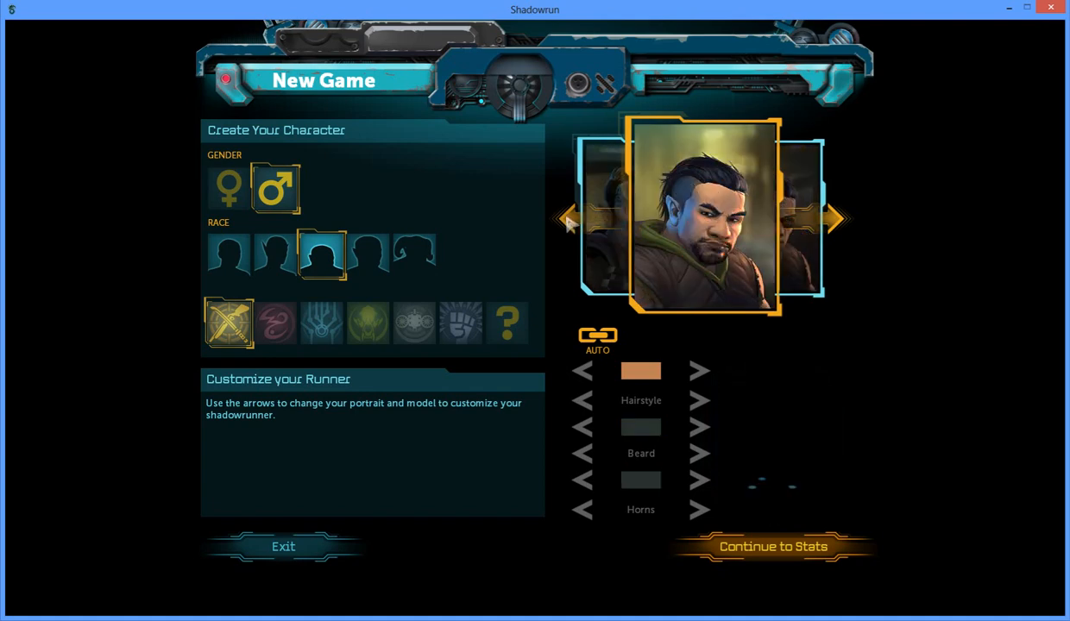
Step: Pick the goggled dwarf portrait with a braided beard and unlink appearance from it
left_click(835, 219)
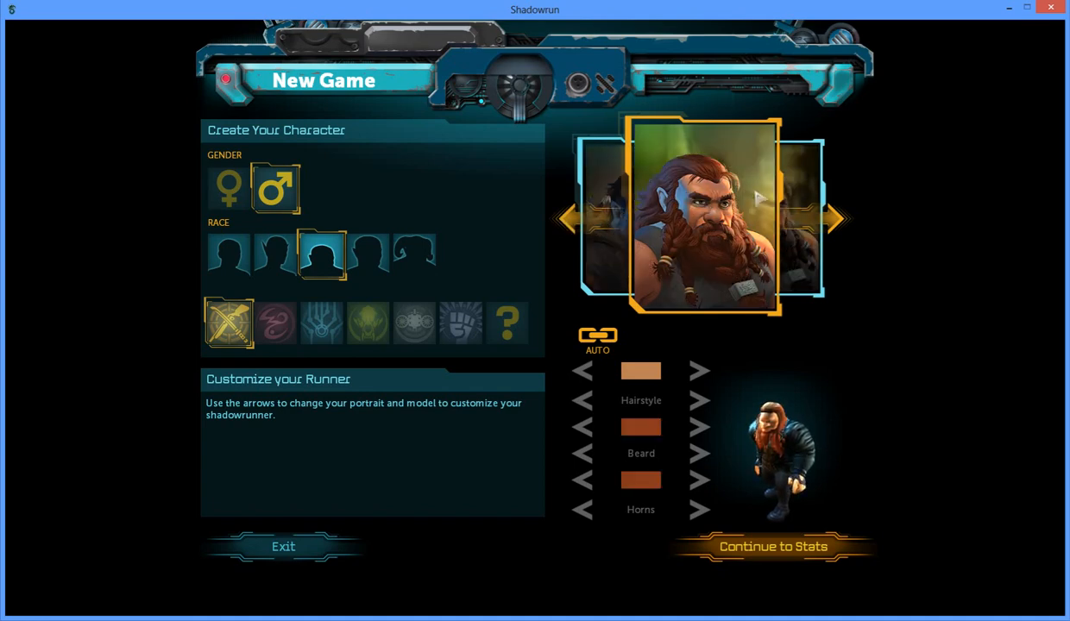
left_click(699, 453)
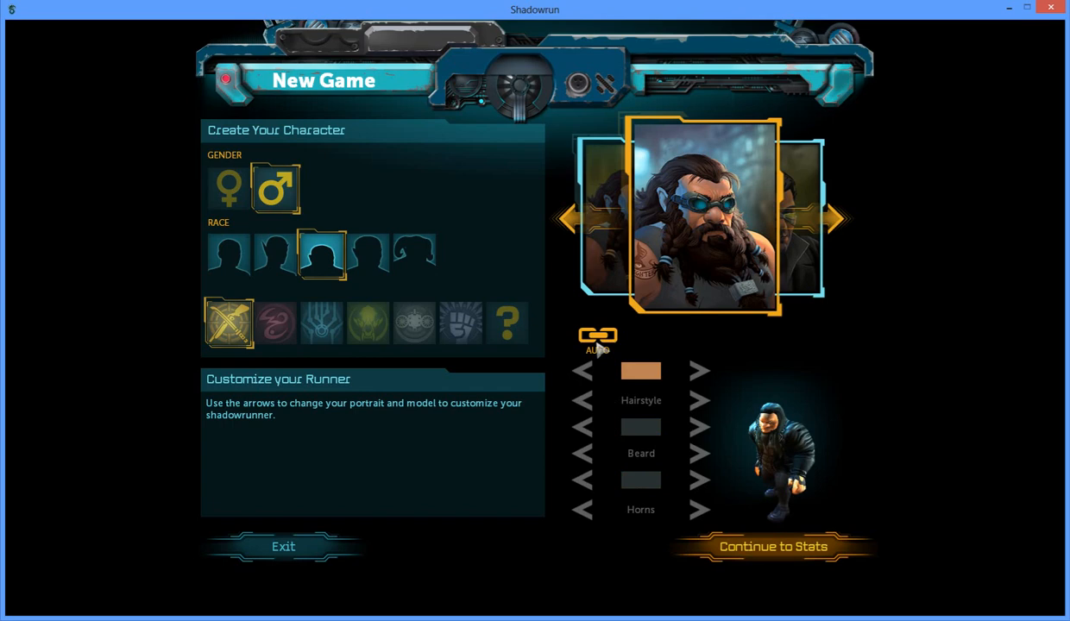
left_click(598, 336)
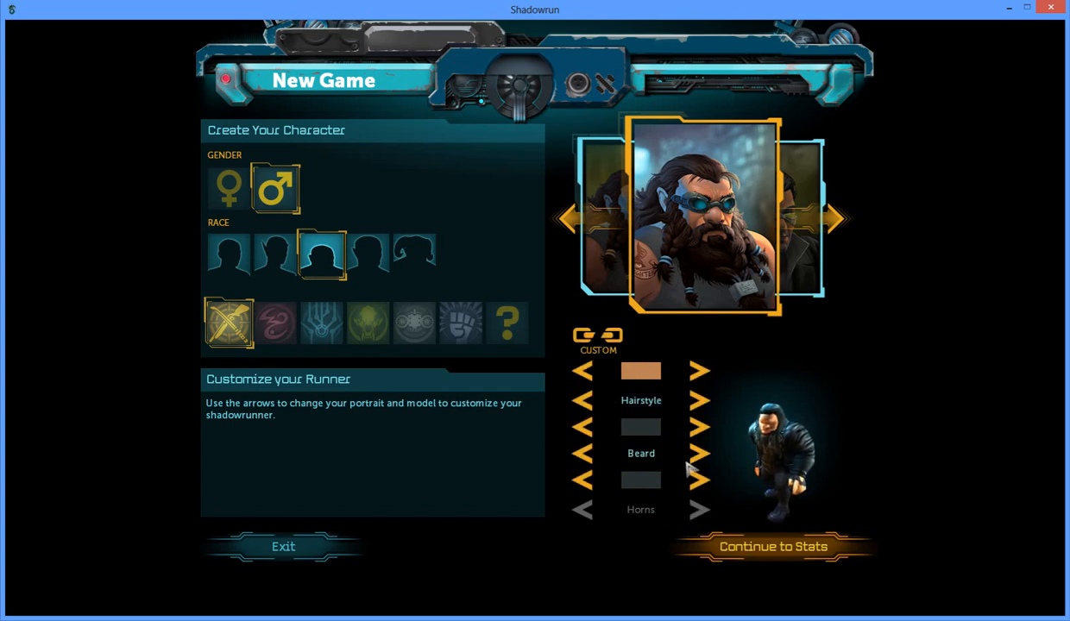
Step: Set appearance to custom and continue to the stats screen
left_click(699, 480)
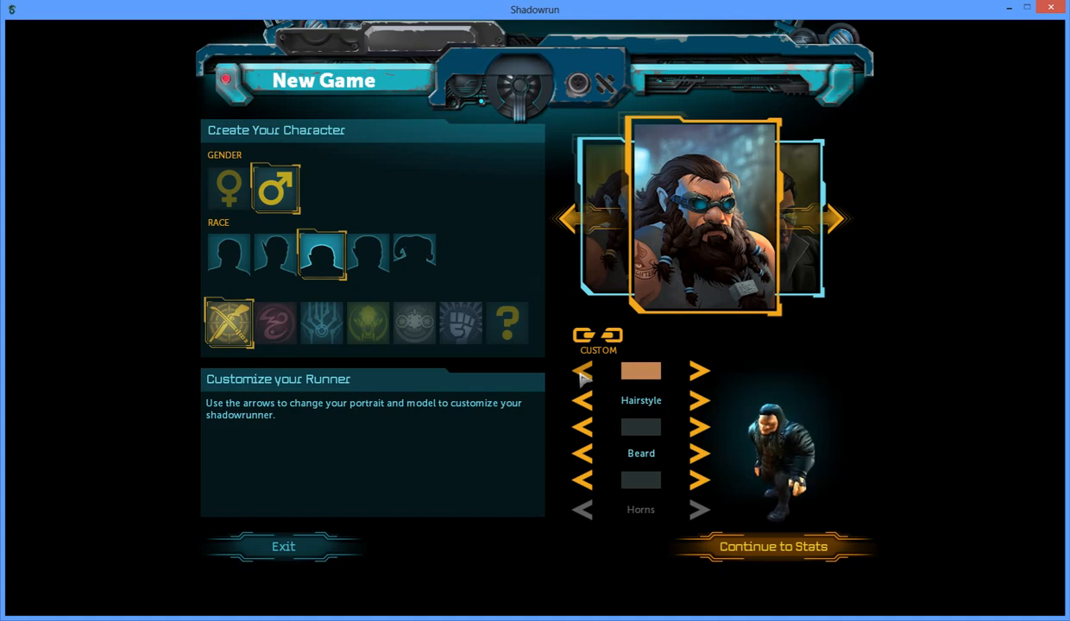
left_click(772, 546)
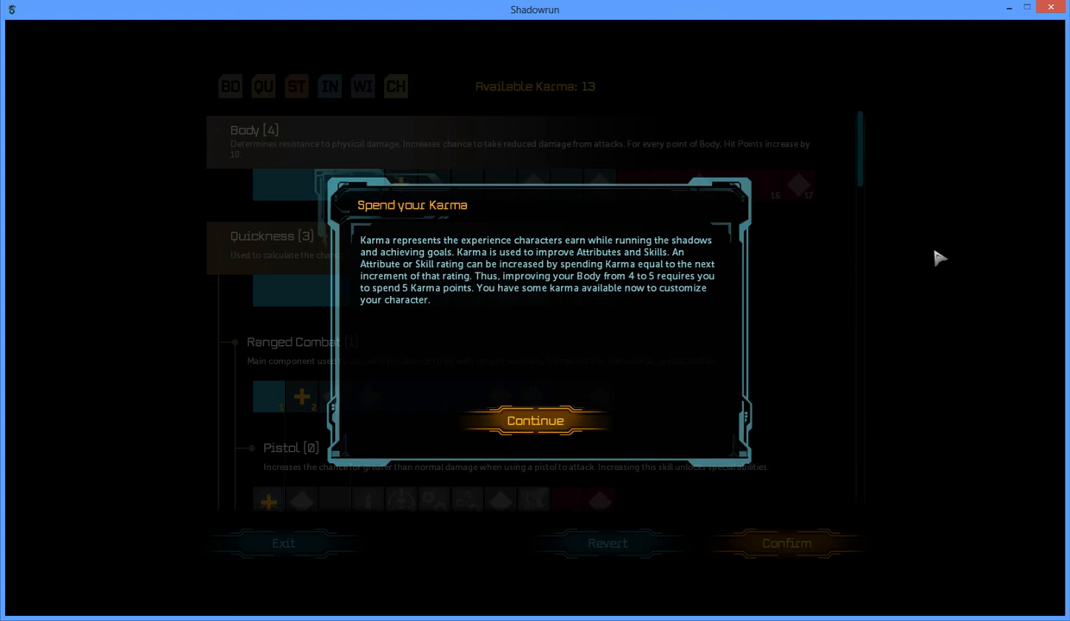
mouse_move(906, 339)
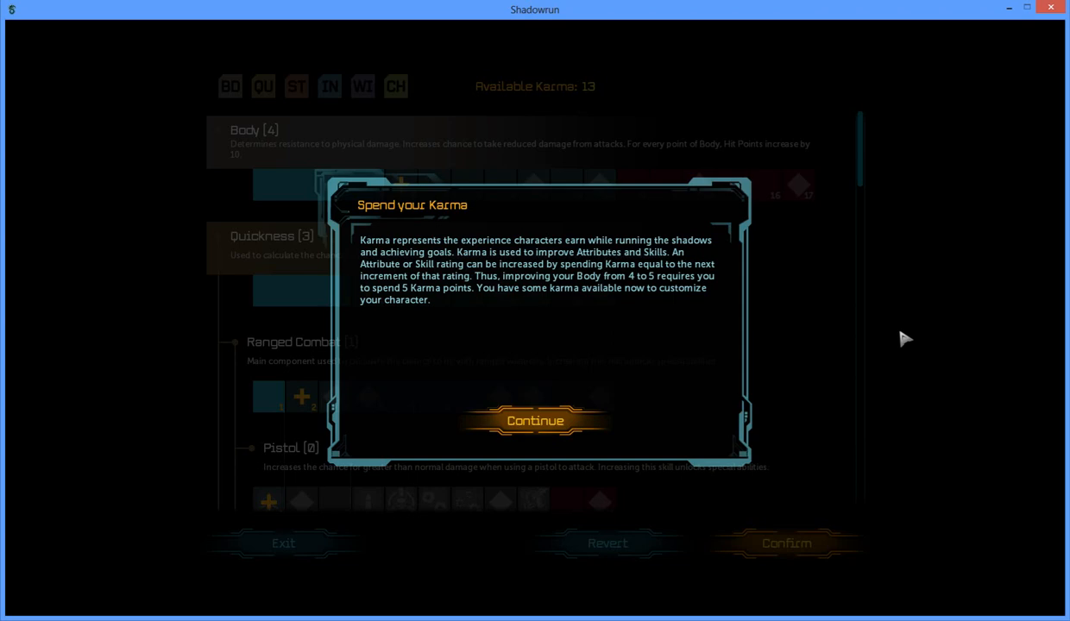
mouse_move(535, 427)
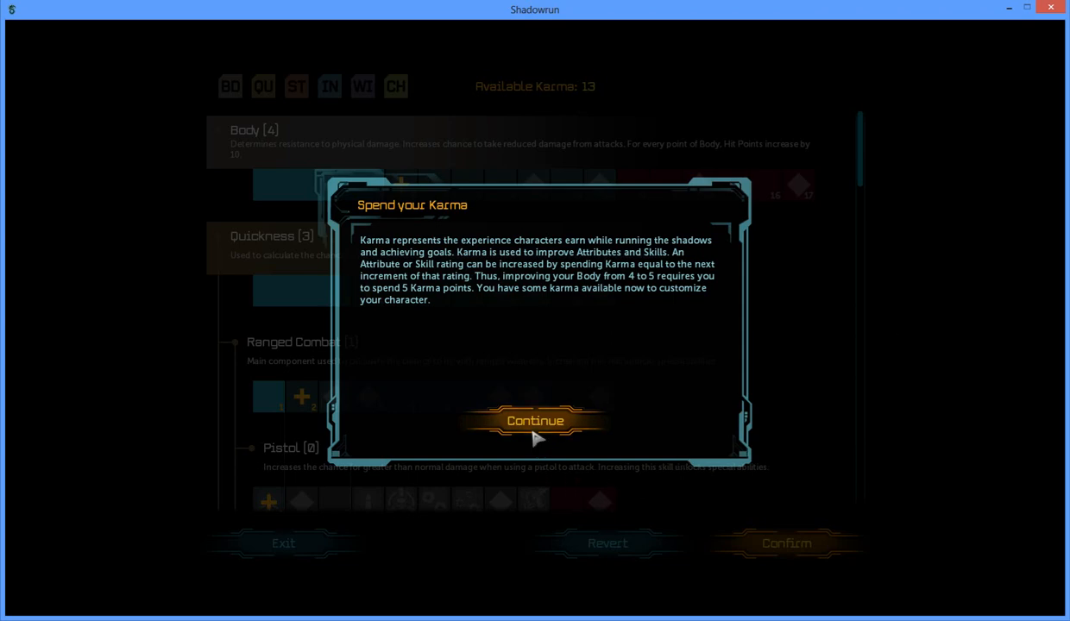
Step: Dismiss the Spend your Karma explanation popup
left_click(535, 421)
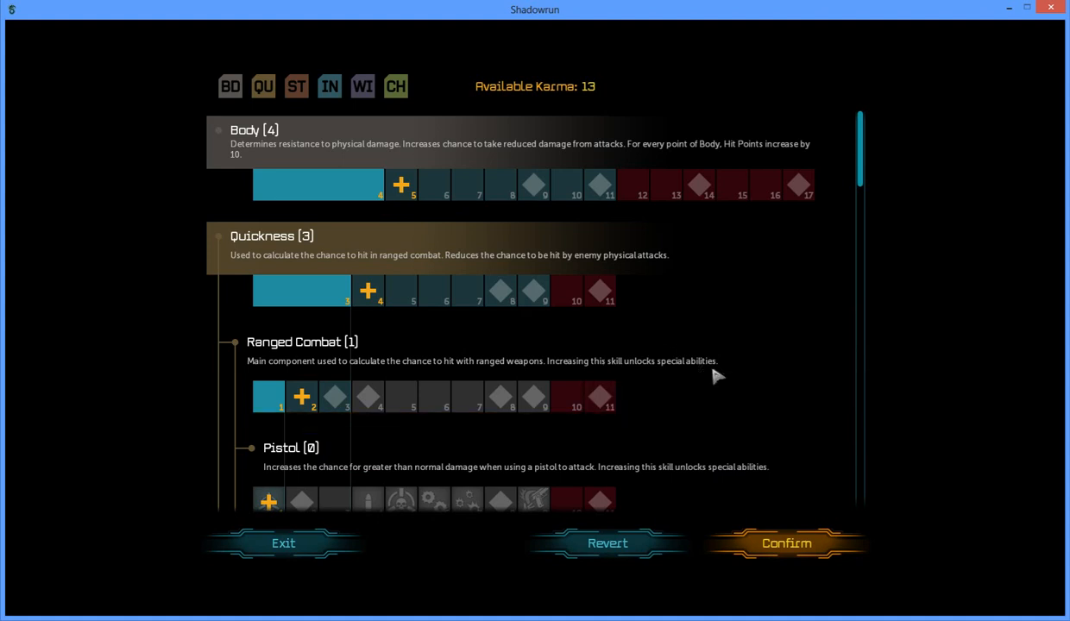
Step: Browse the Strength and Intelligence skill trees, then return to Quickness
scroll("down", 3)
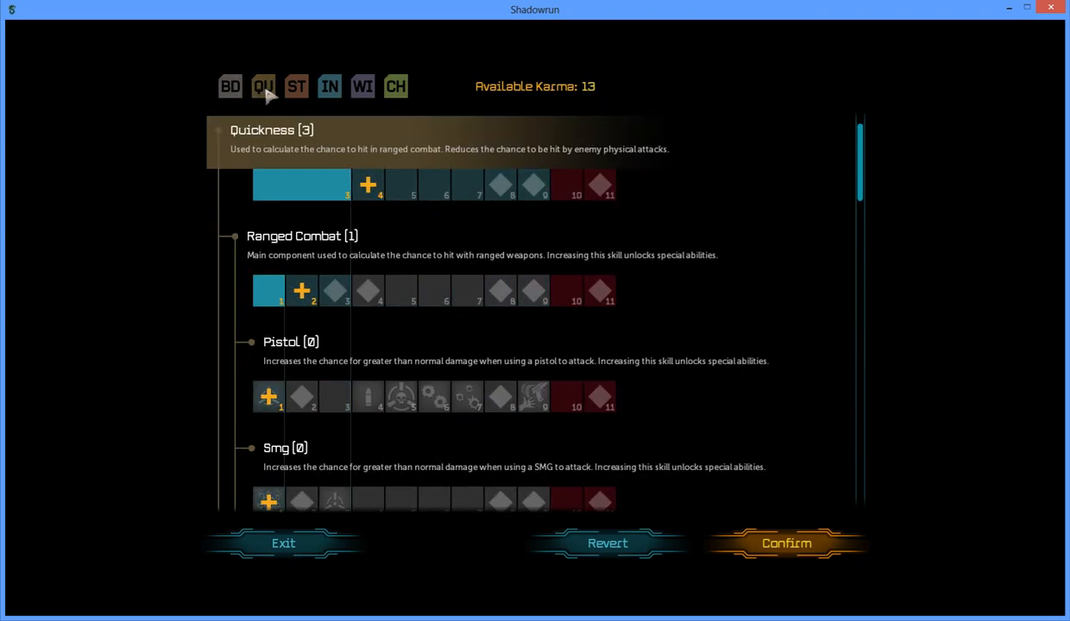
left_click(296, 86)
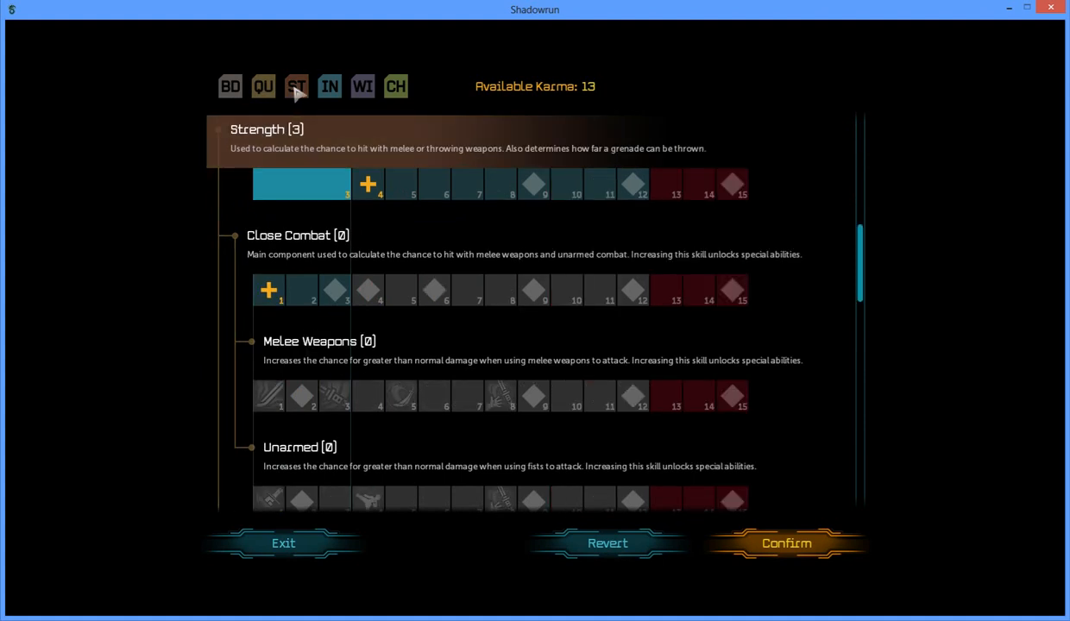
left_click(330, 86)
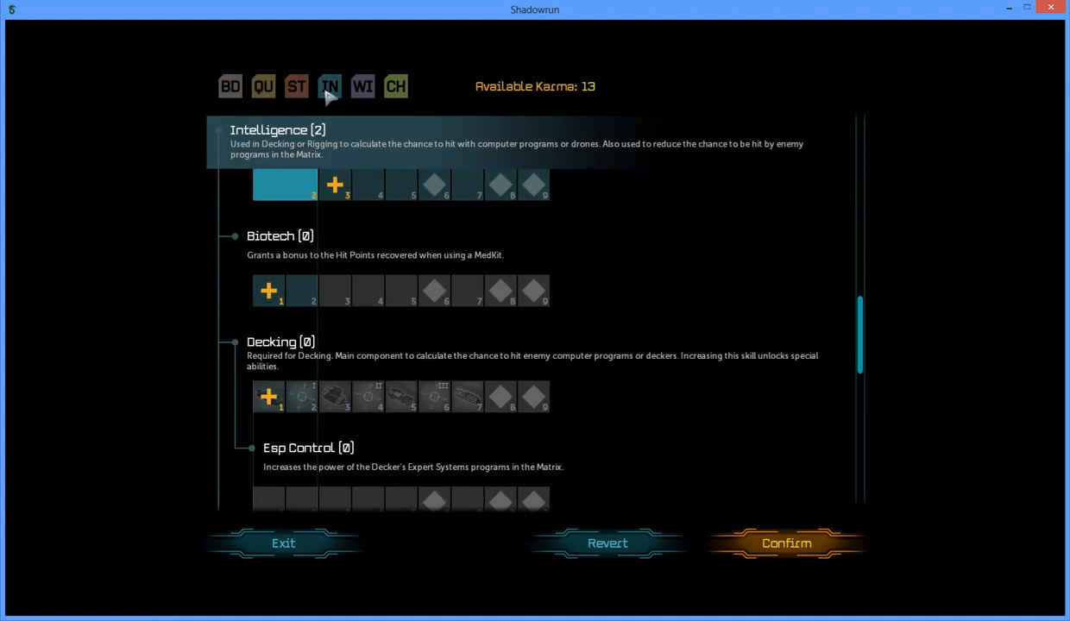
mouse_move(362, 86)
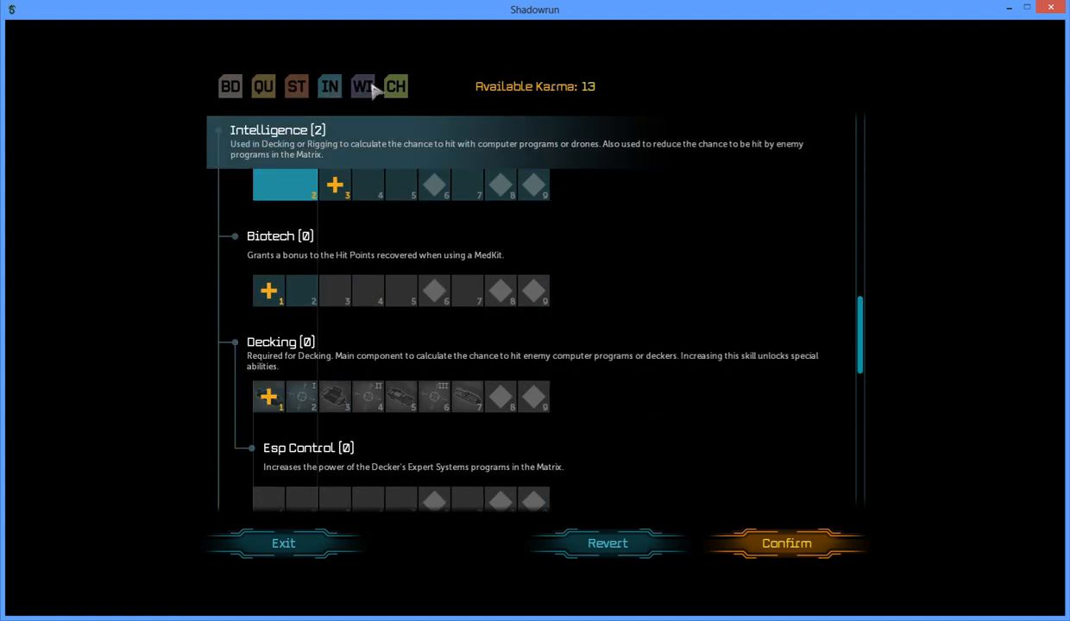
left_click(395, 86)
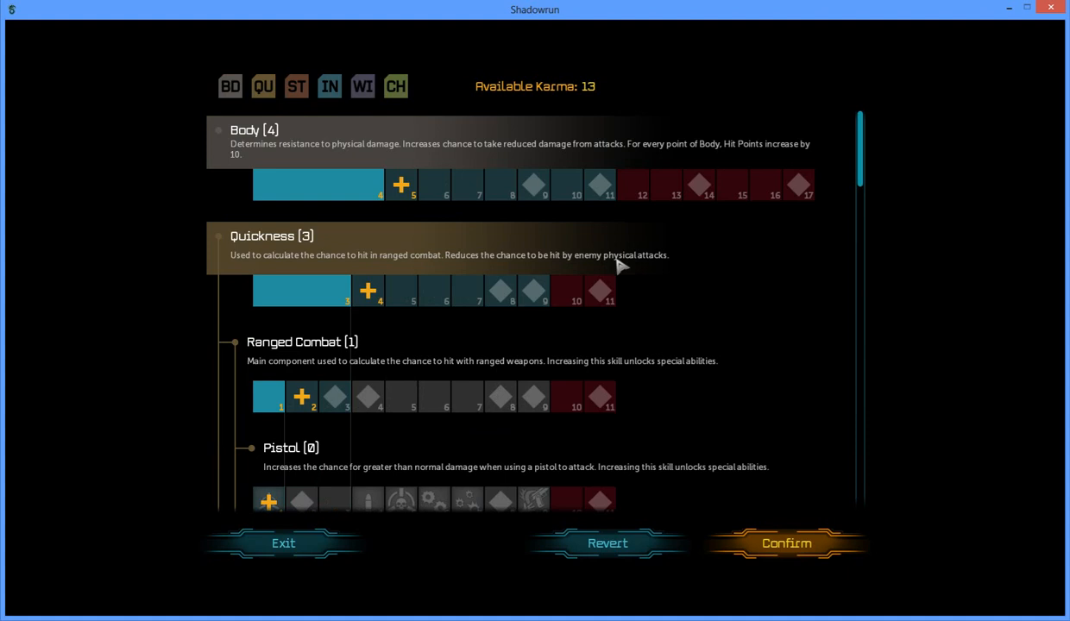
mouse_move(250, 91)
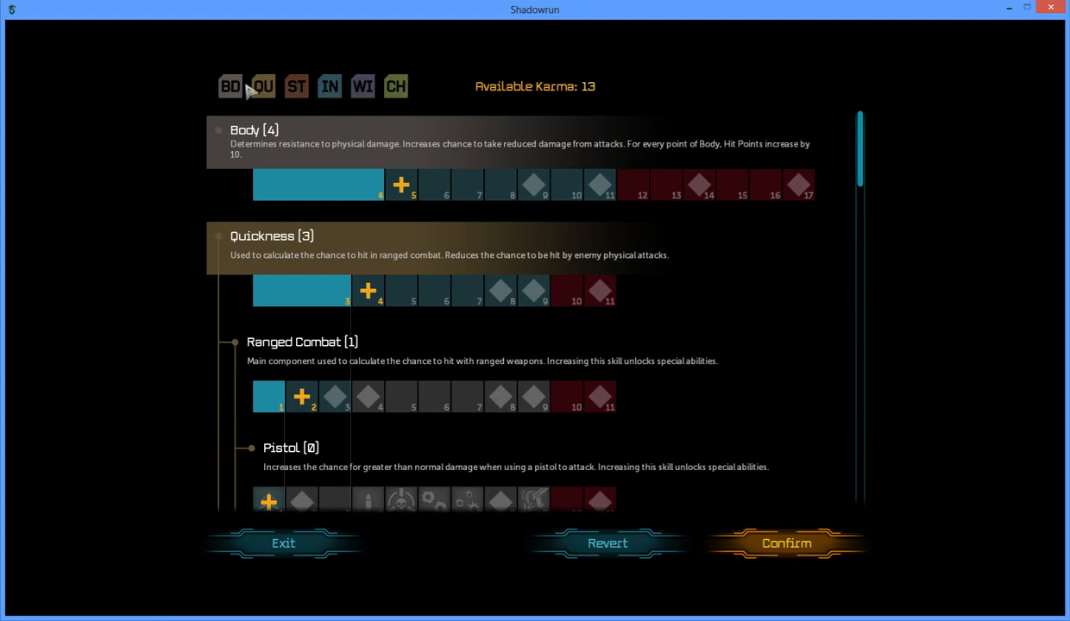
scroll("down", 3)
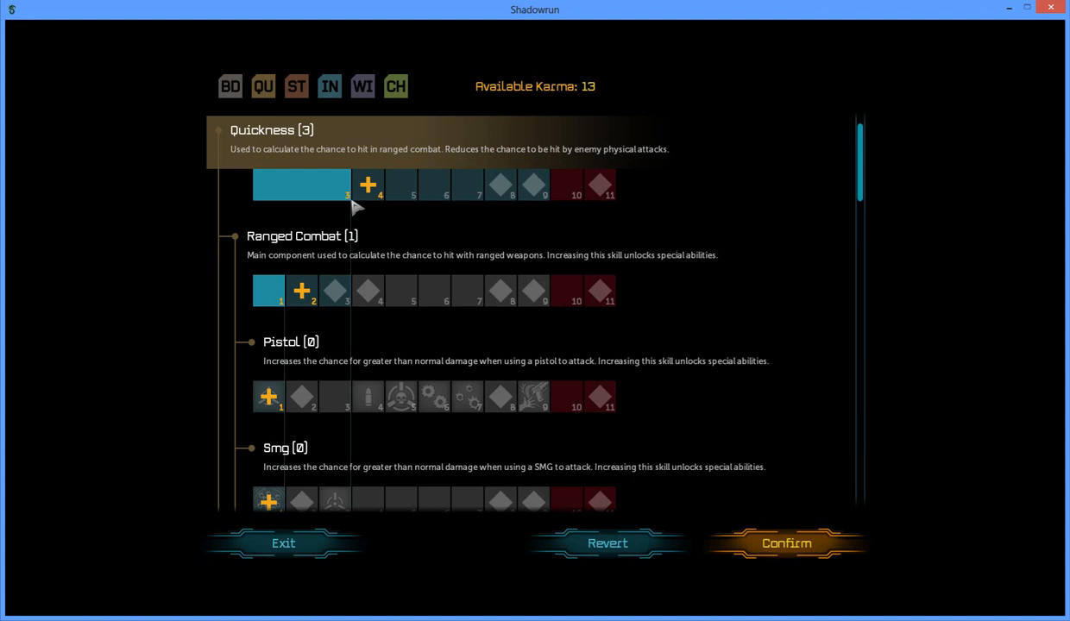
Step: Raise Quickness from 3 to 4 and review the weapon skills below
left_click(367, 184)
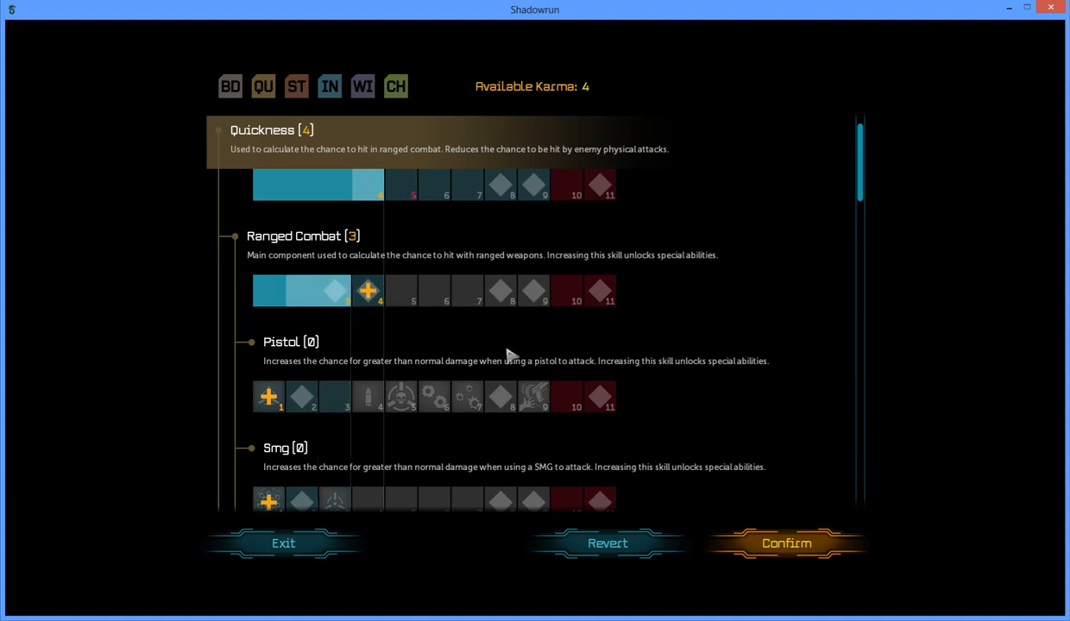
scroll("down", 3)
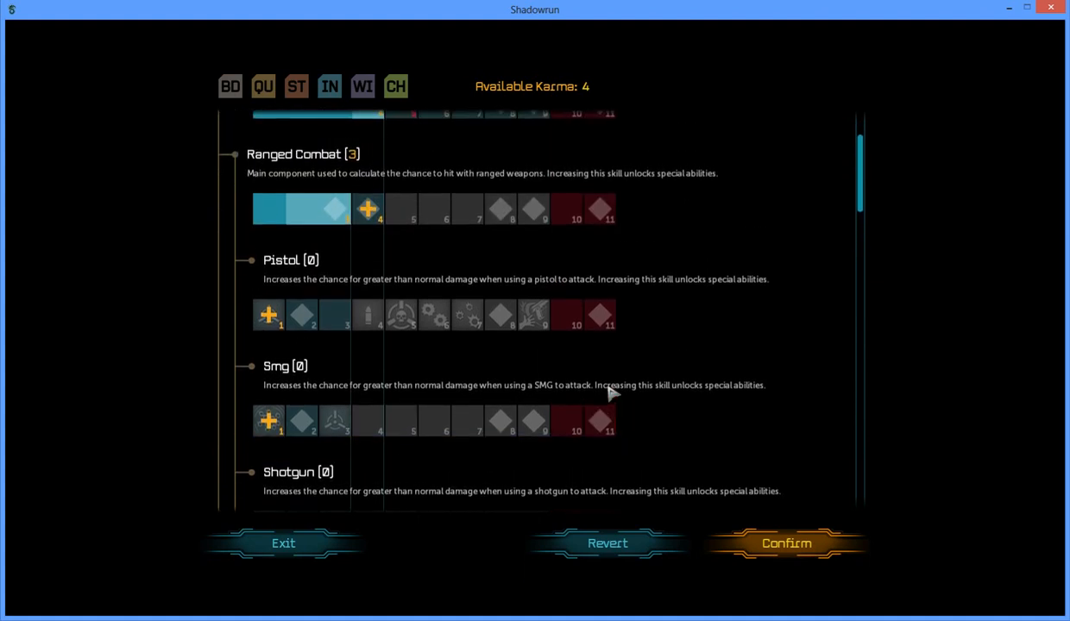
scroll("down", 3)
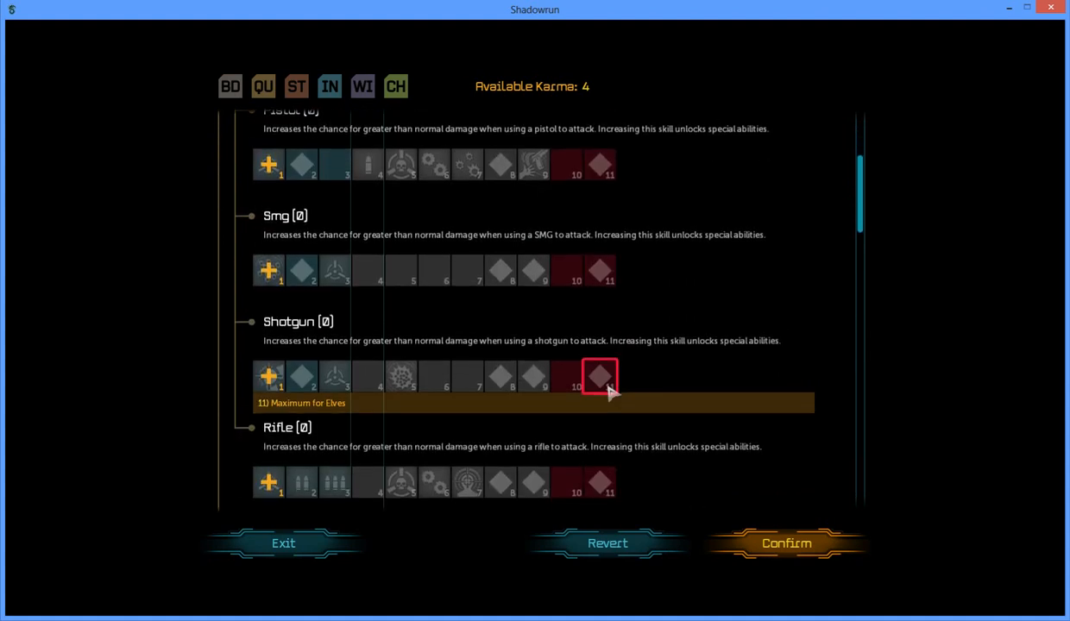
mouse_move(466, 340)
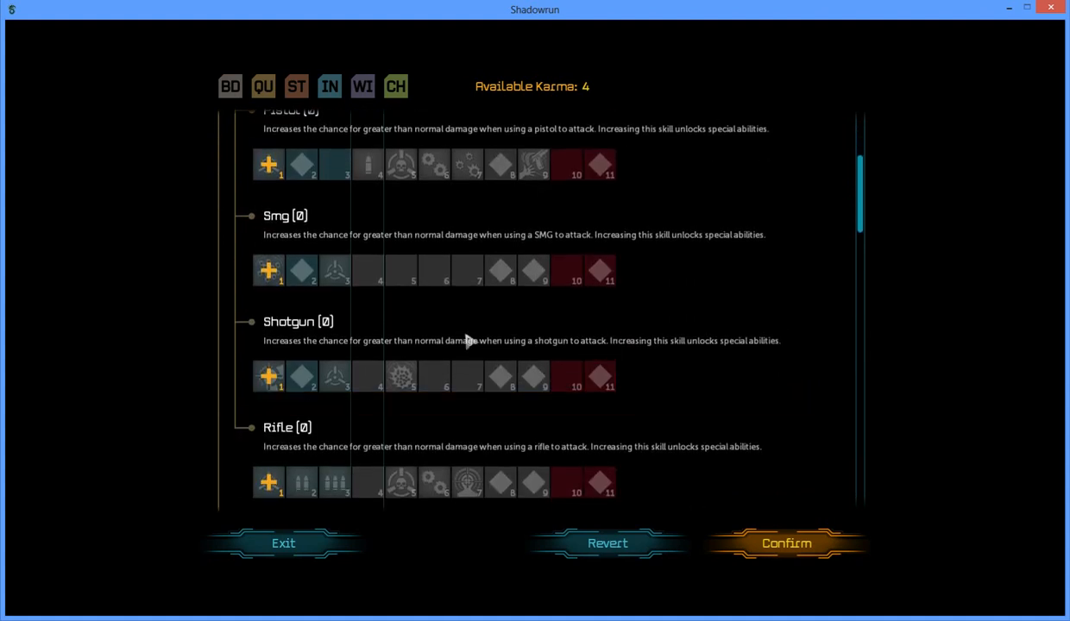
mouse_move(268, 482)
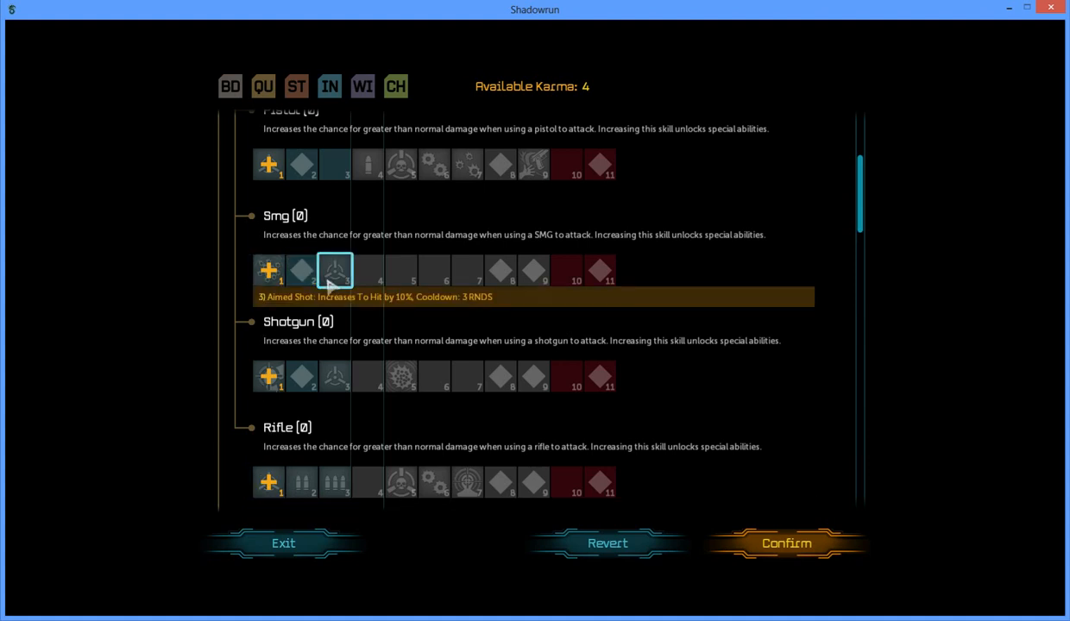
mouse_move(302, 270)
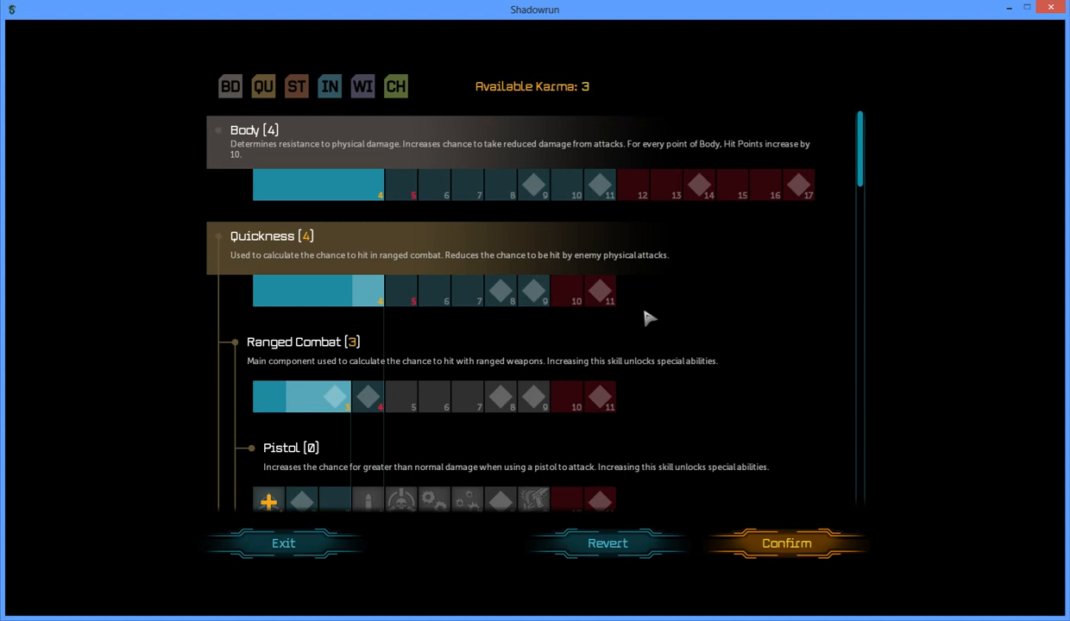
mouse_move(415, 175)
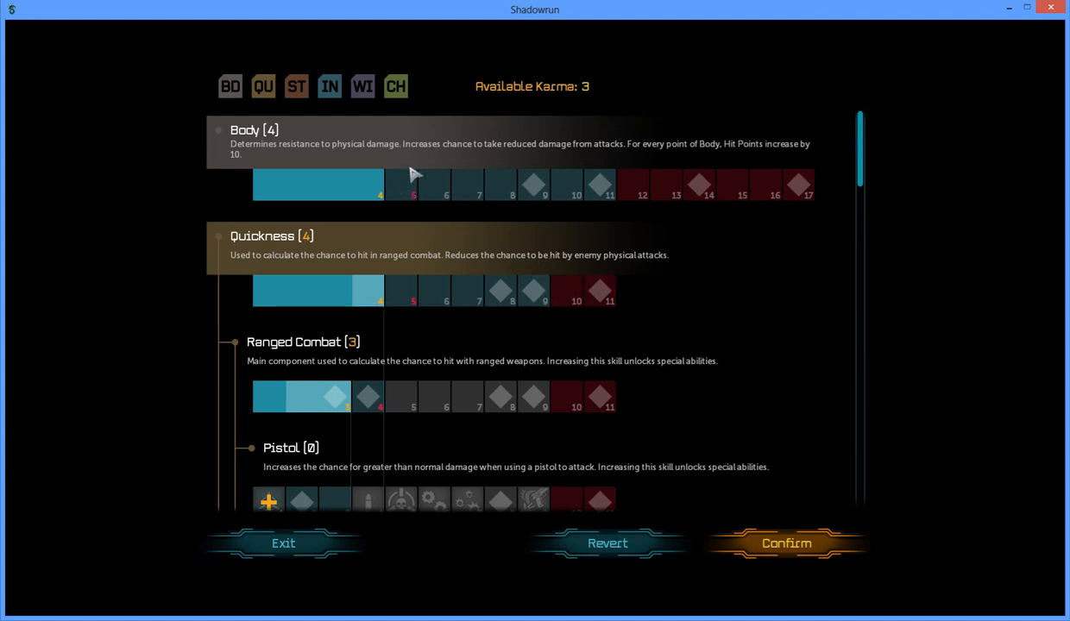
mouse_move(415, 185)
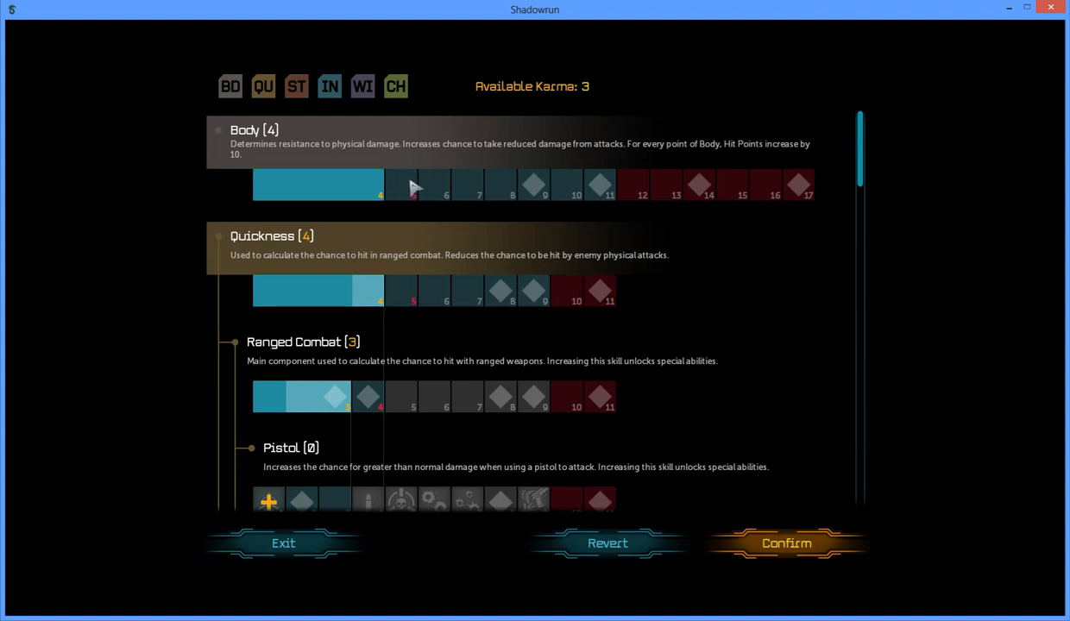
Step: Raise Dodge to 2, then confirm the karma spending despite 1 karma left unspent
scroll("down", 3)
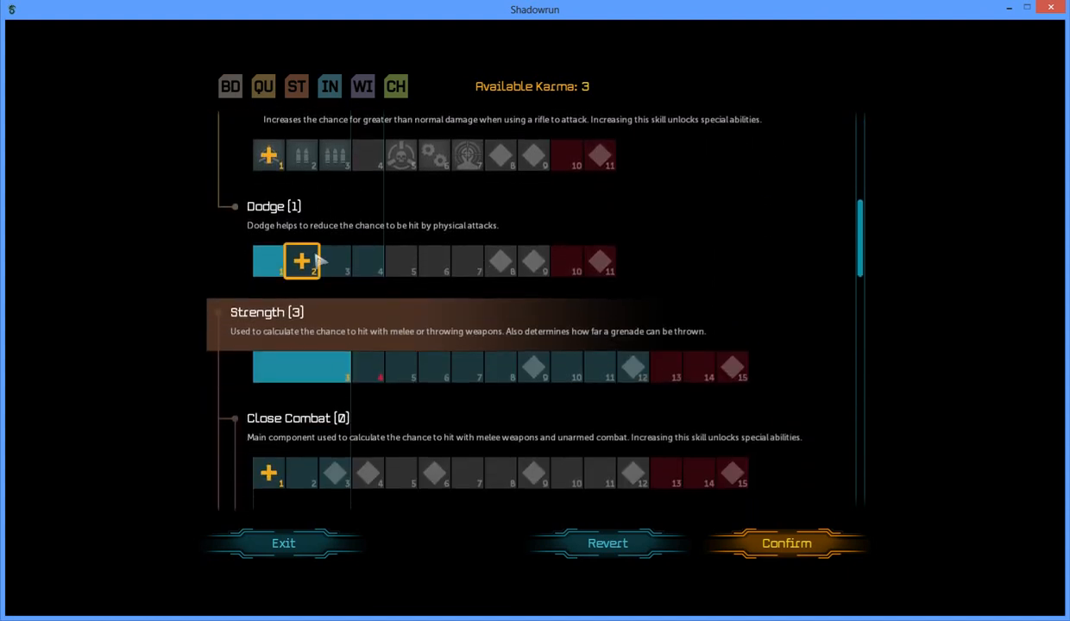
left_click(302, 261)
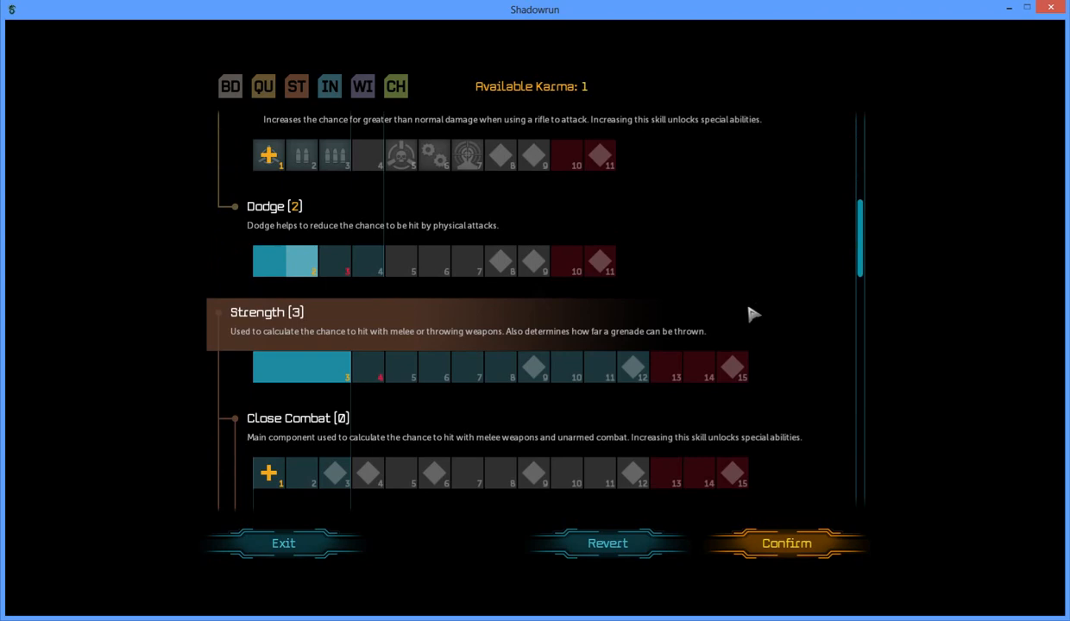
scroll("down", 3)
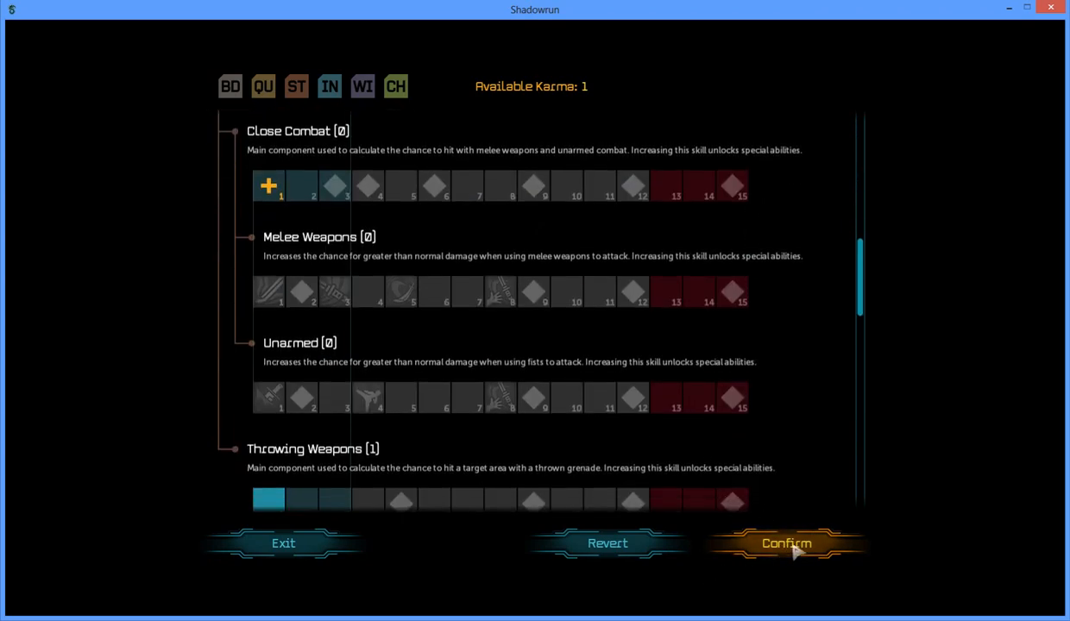
left_click(786, 543)
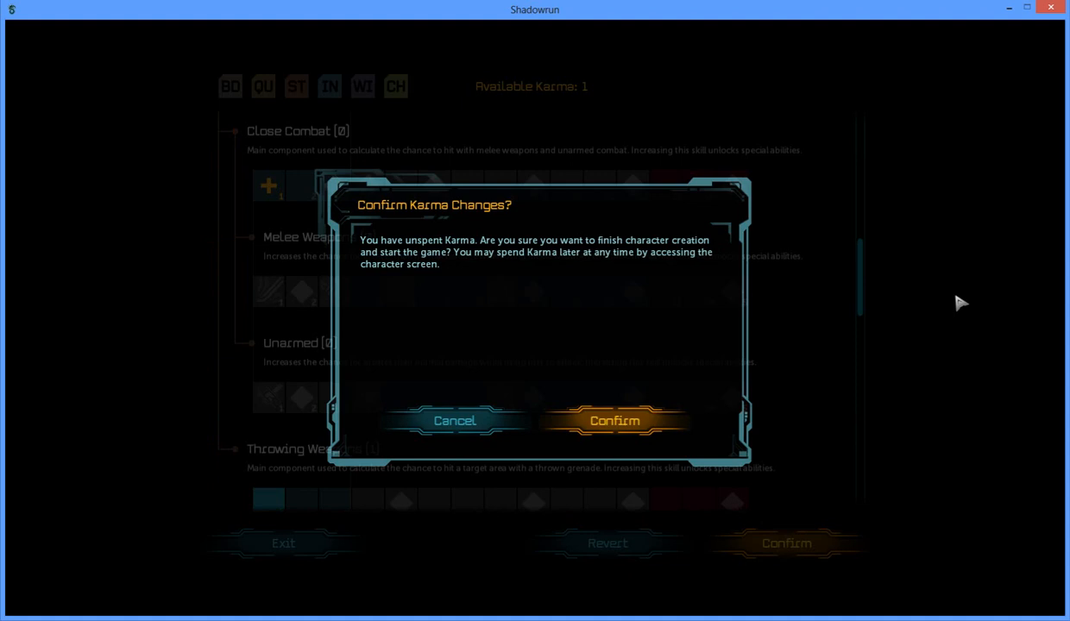
mouse_move(627, 442)
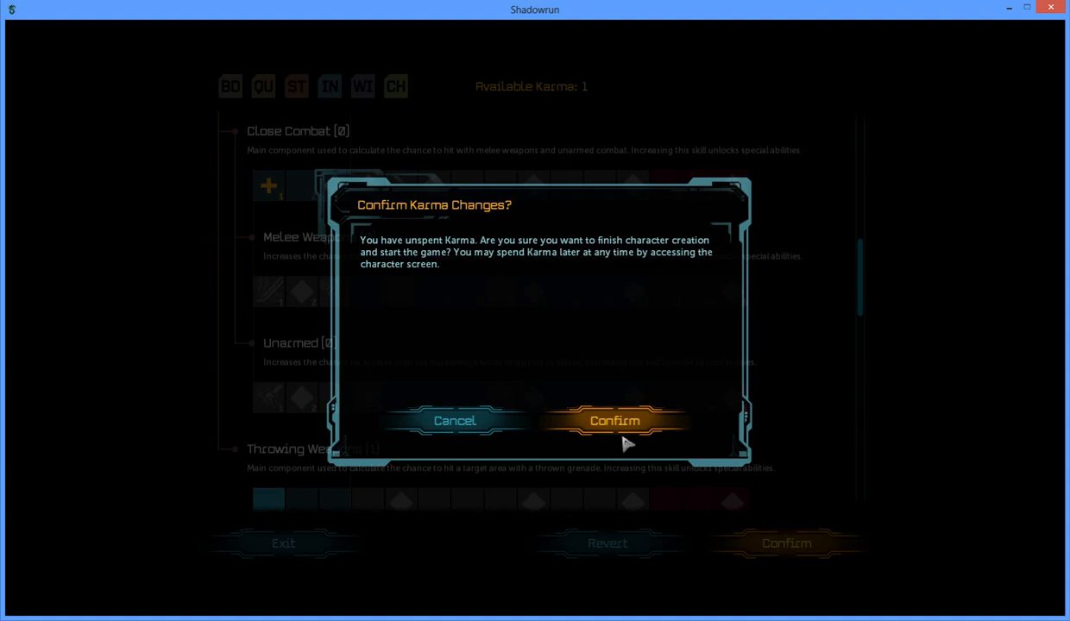
left_click(615, 421)
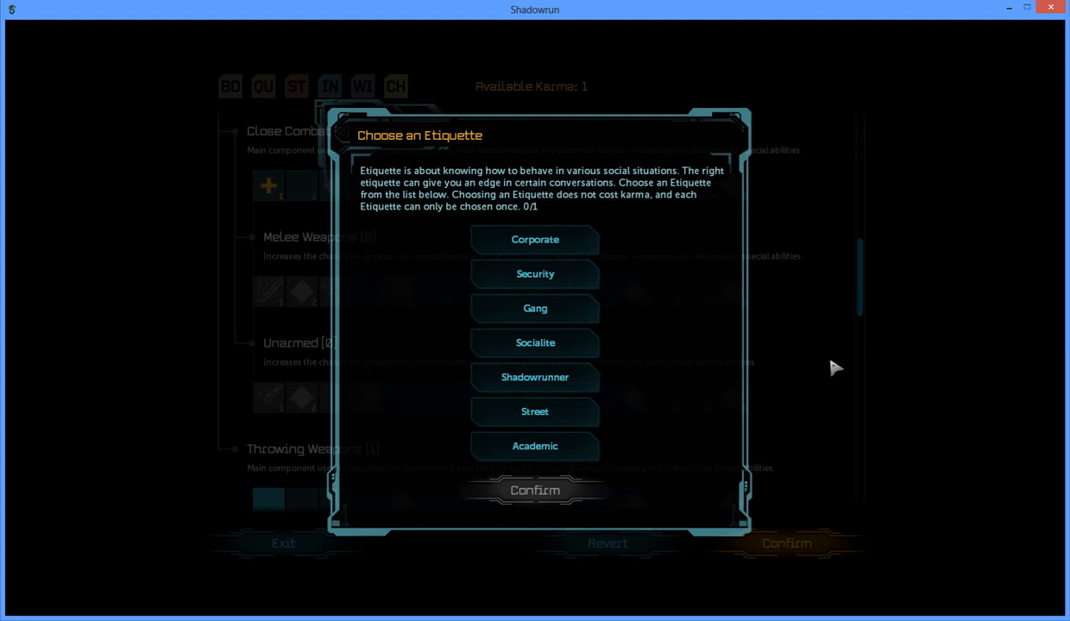
mouse_move(576, 399)
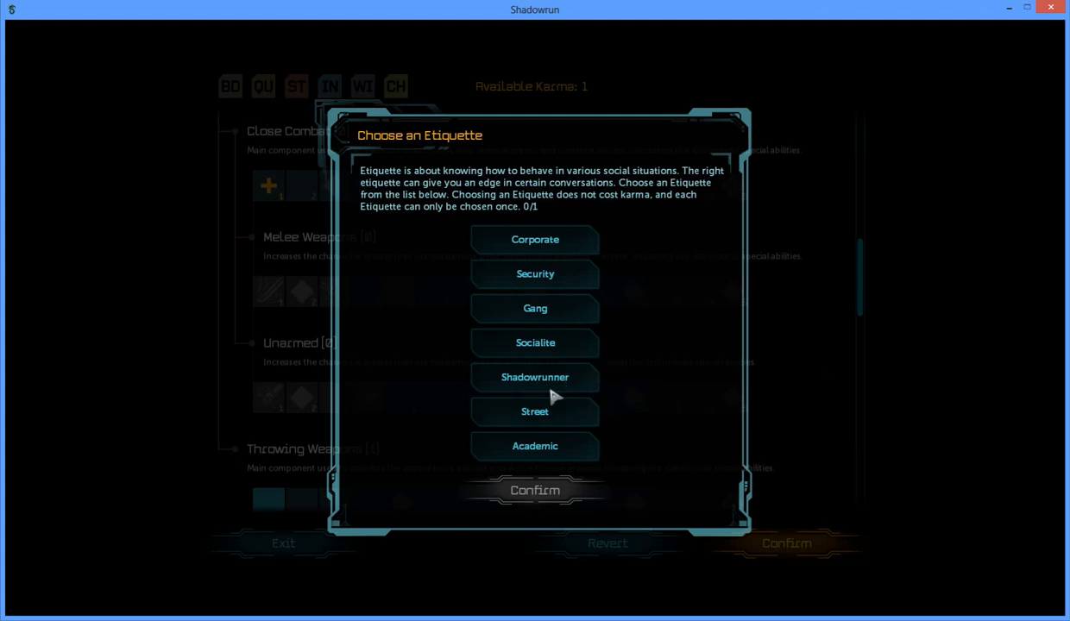
mouse_move(543, 422)
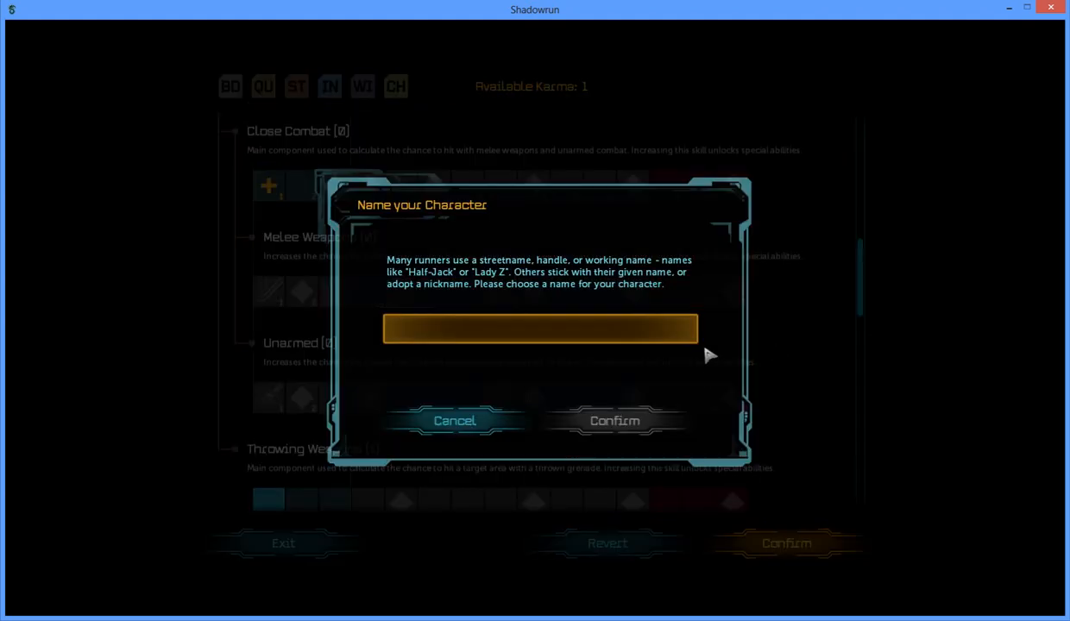
Step: Enter the runner's name as 'Blacky' and confirm it to begin the game
left_click(540, 329)
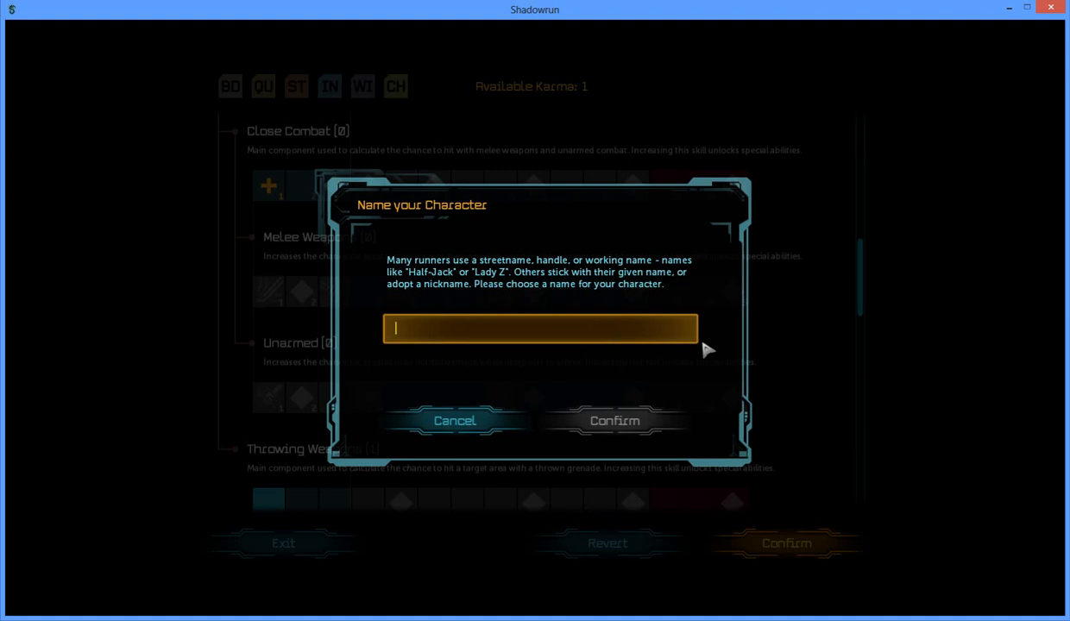
type("Bloasc")
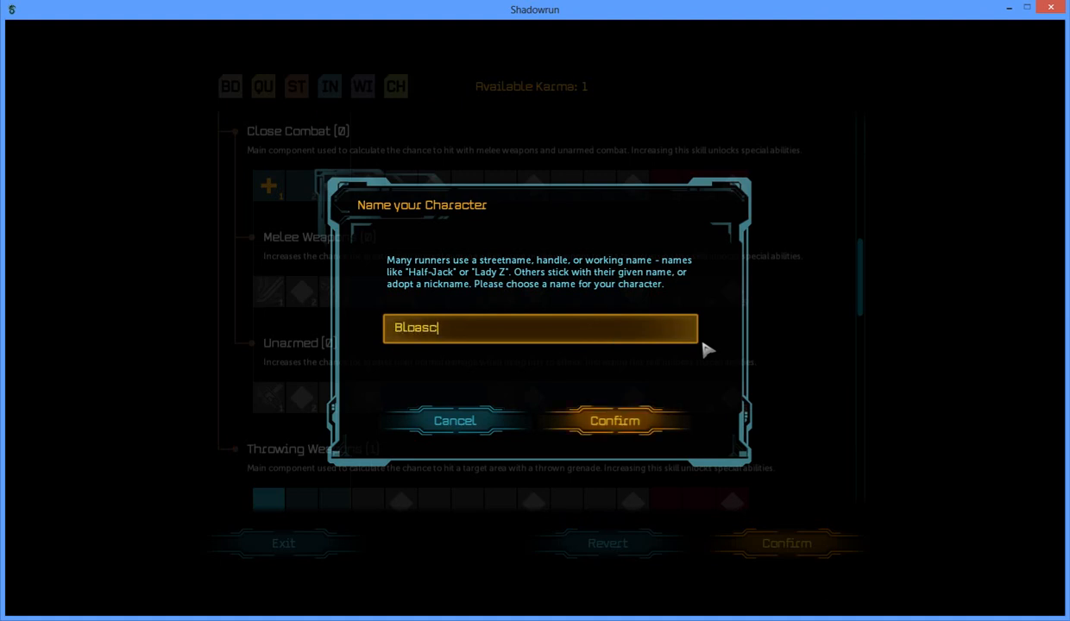
type("Black")
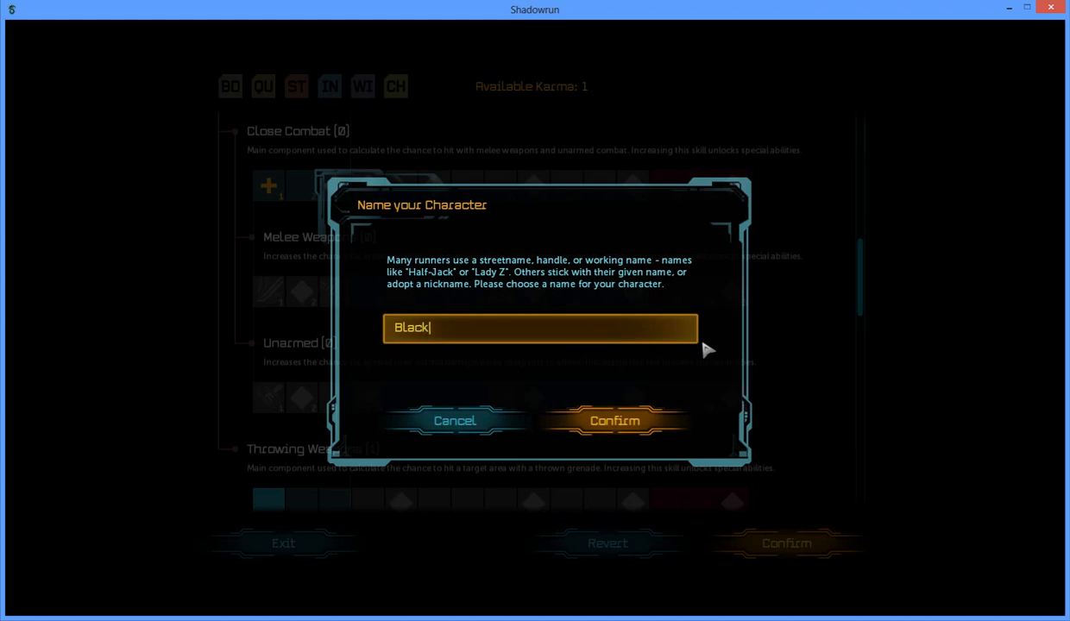
type("y")
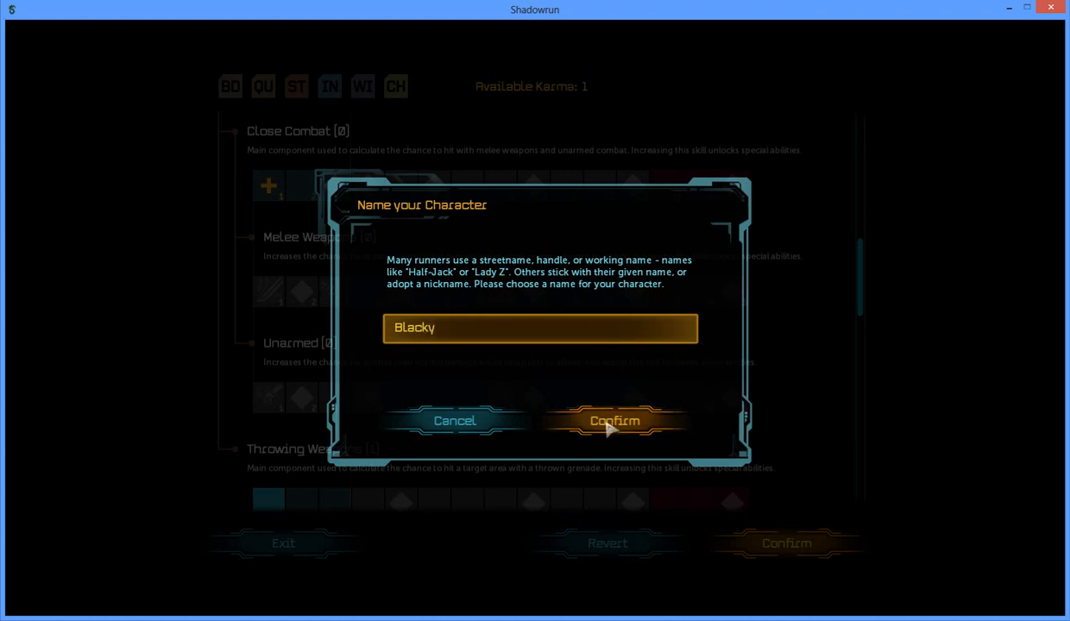
left_click(615, 421)
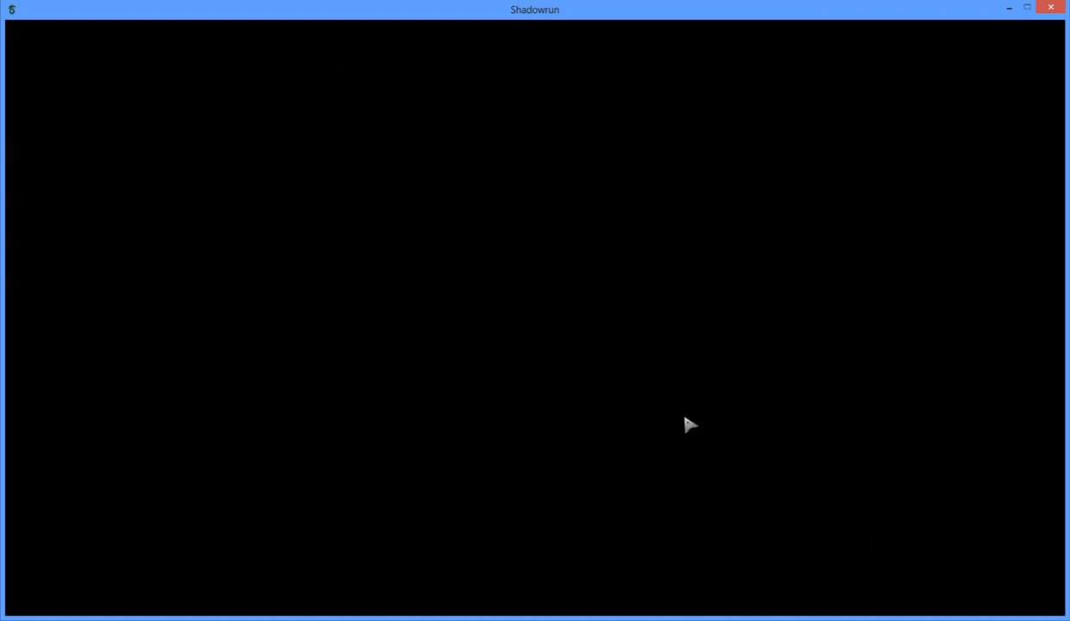